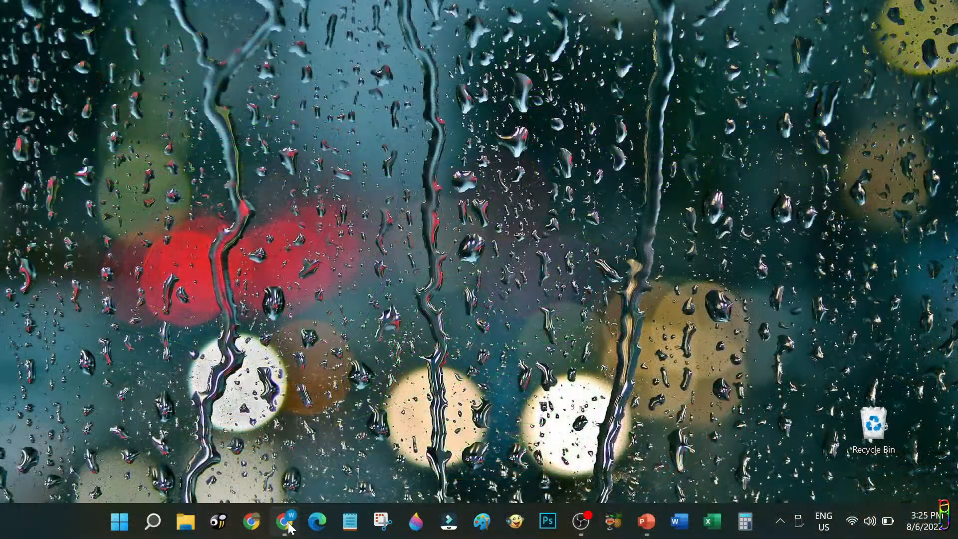
- Search Google for "acrobat" in Chrome and reach the Acrobat Reader DC download page
{"action": "left_click", "coordinate": [251, 521]}
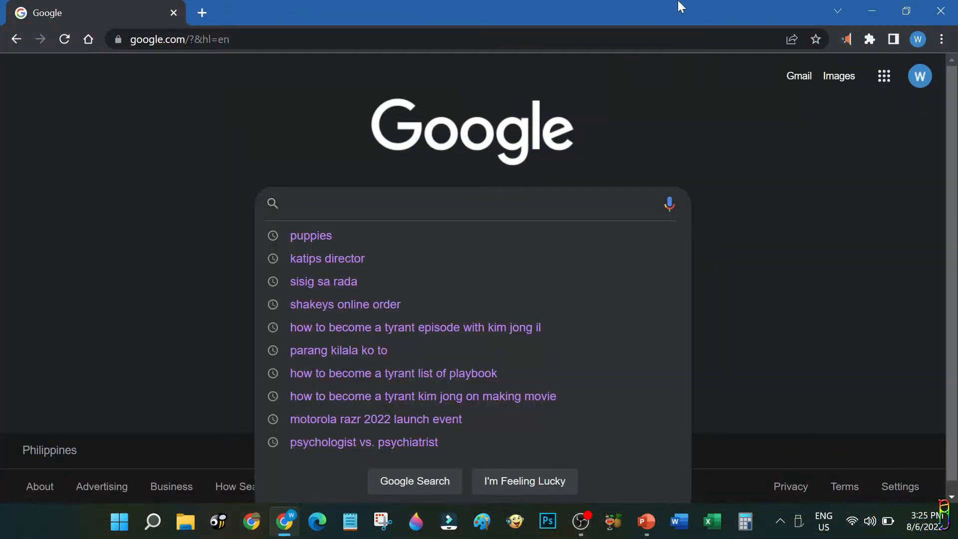
{"action": "mouse_move", "coordinate": [860, 235]}
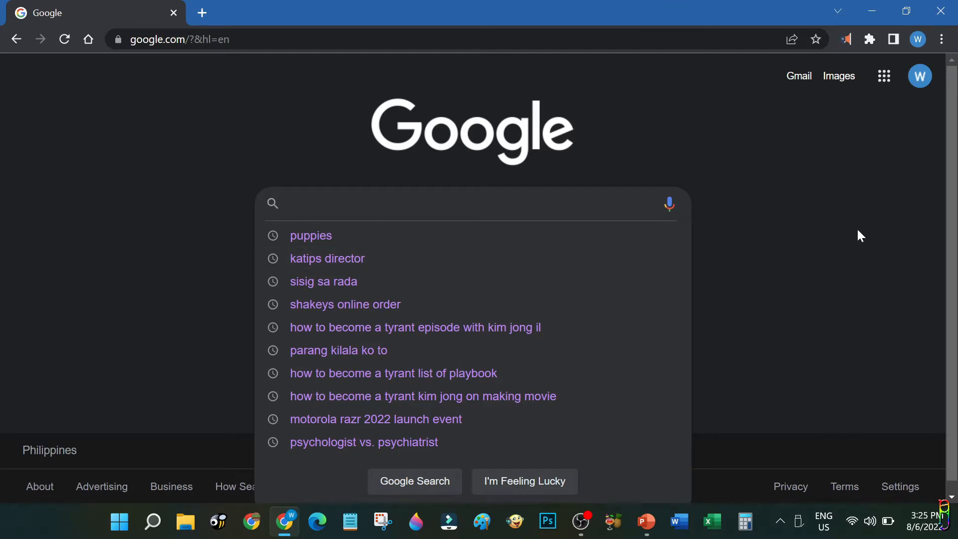
{"action": "mouse_move", "coordinate": [533, 91]}
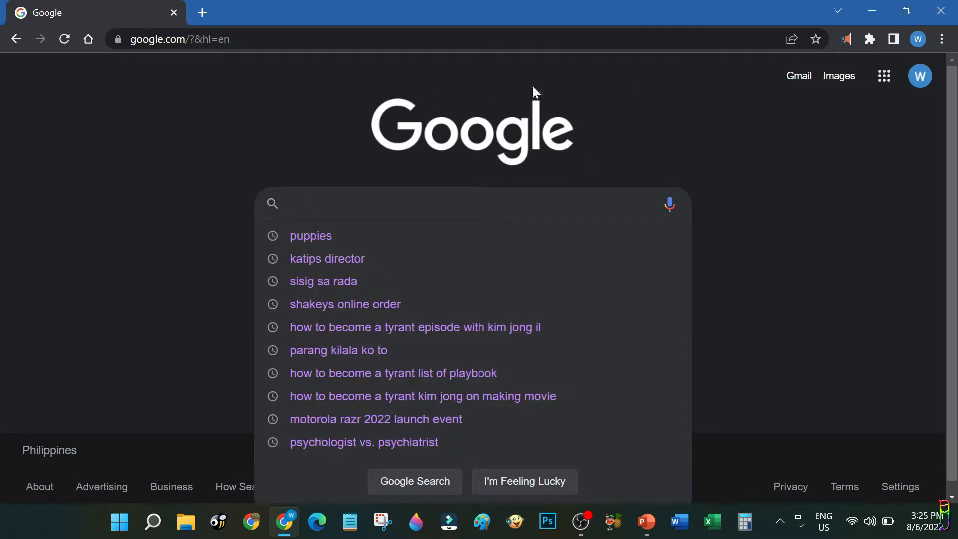
{"action": "type", "text": "acrobat dc"}
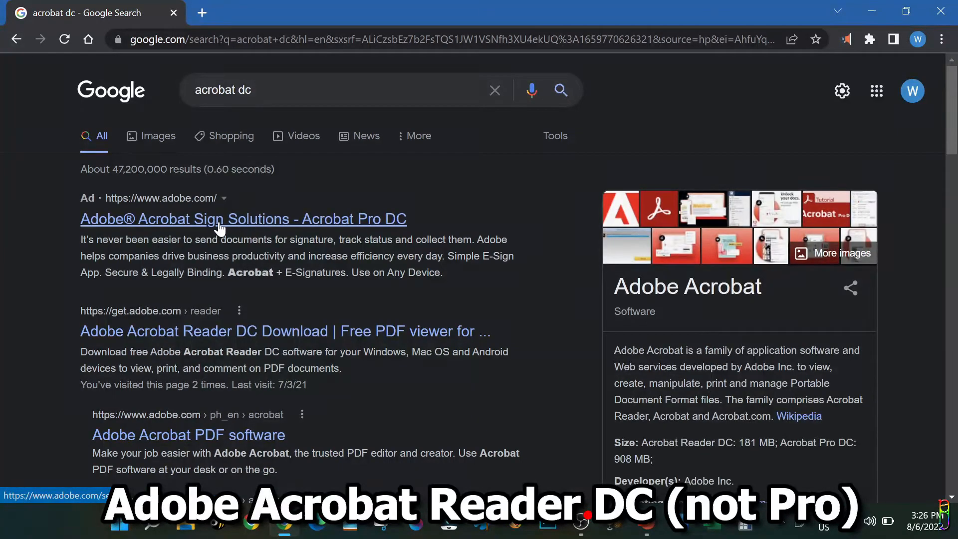
{"action": "left_click", "coordinate": [220, 331]}
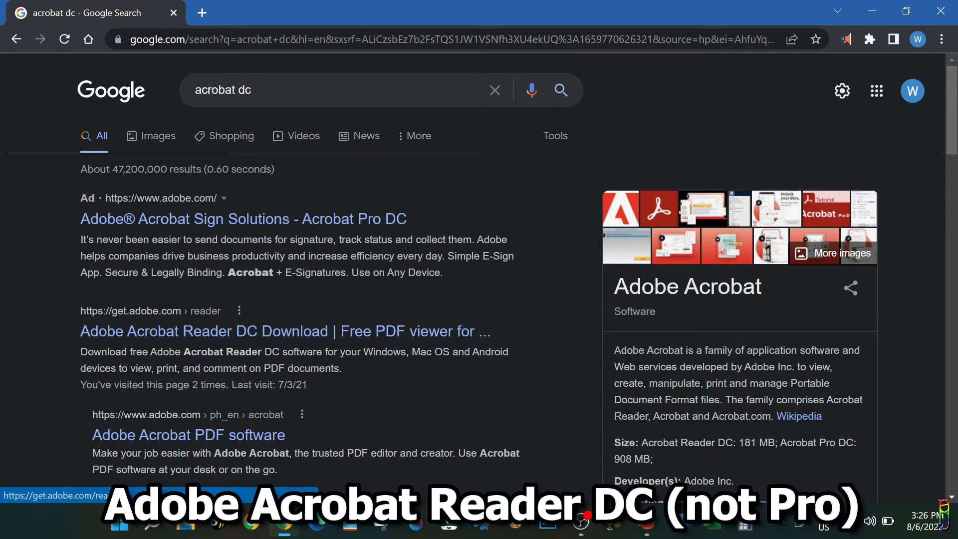
{"action": "left_click", "coordinate": [284, 330]}
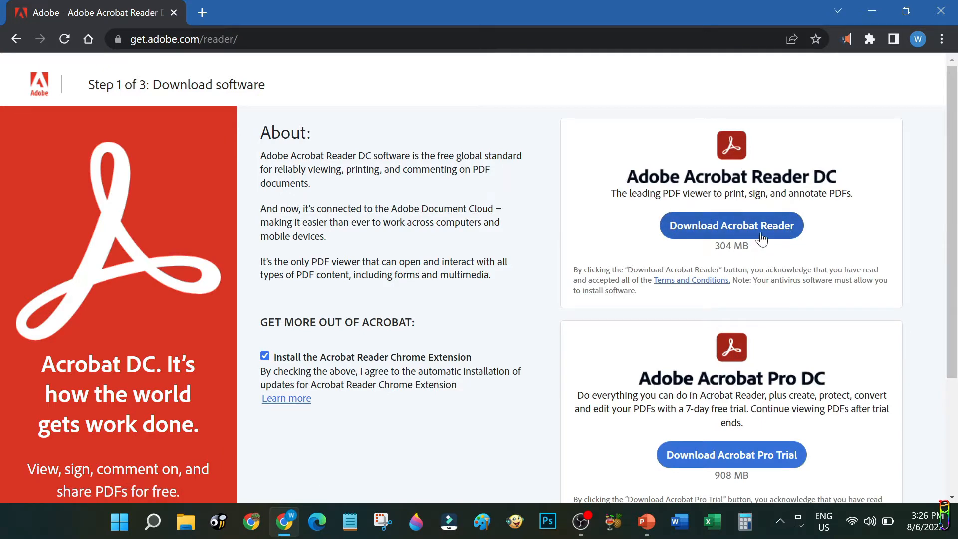
{"action": "mouse_move", "coordinate": [898, 335]}
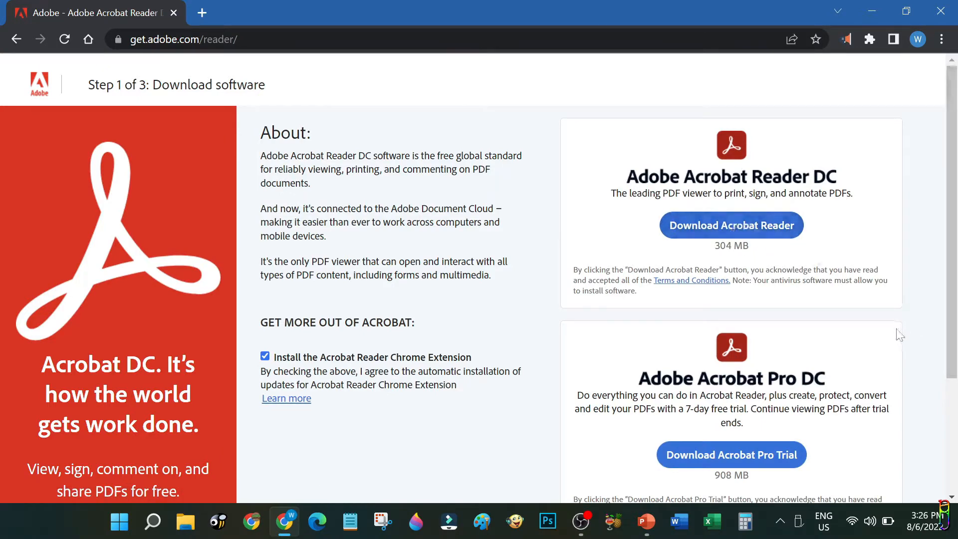
- Compare the Reader and Pro options, then choose Download Acrobat Reader
{"action": "scroll", "scroll_direction": "down", "scroll_amount": 3}
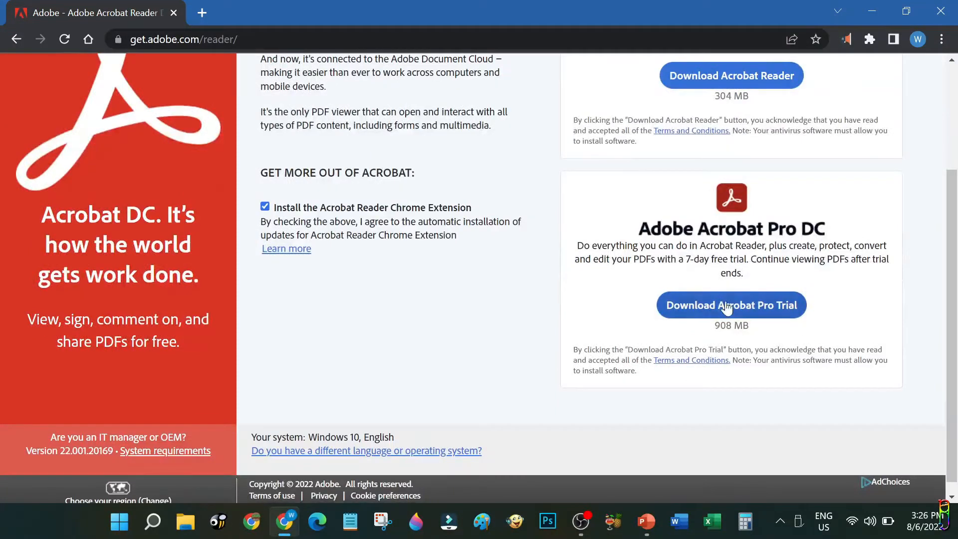
{"action": "scroll", "scroll_direction": "up", "scroll_amount": 3}
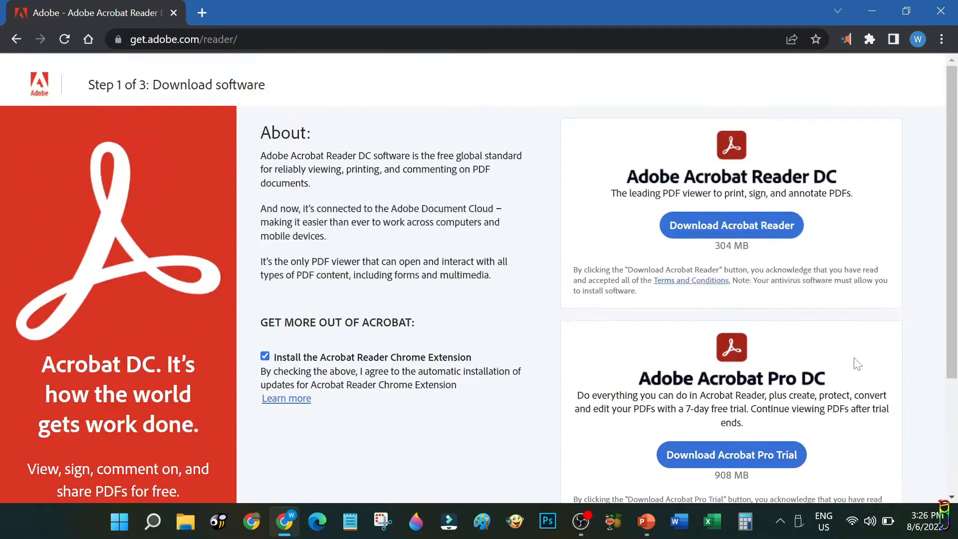
{"action": "mouse_move", "coordinate": [762, 235]}
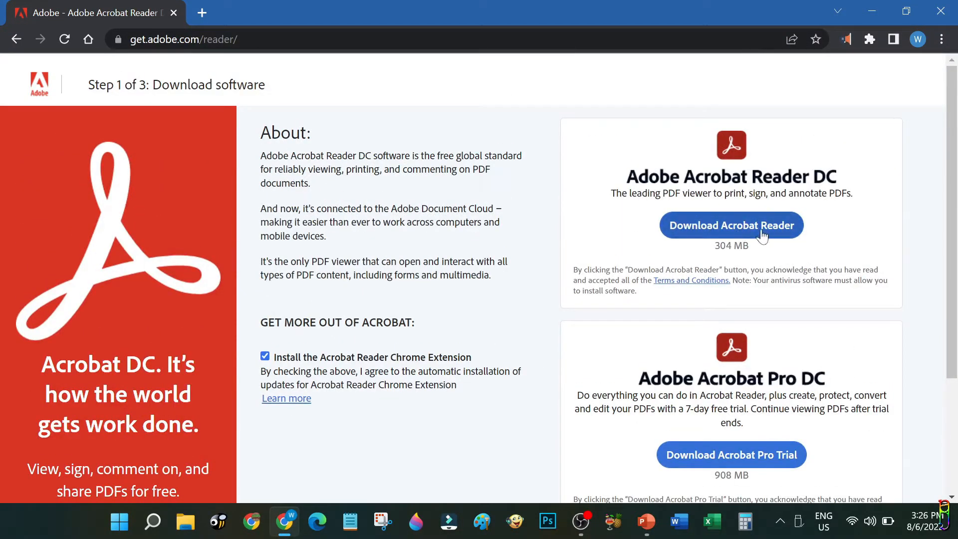
{"action": "left_click", "coordinate": [730, 225]}
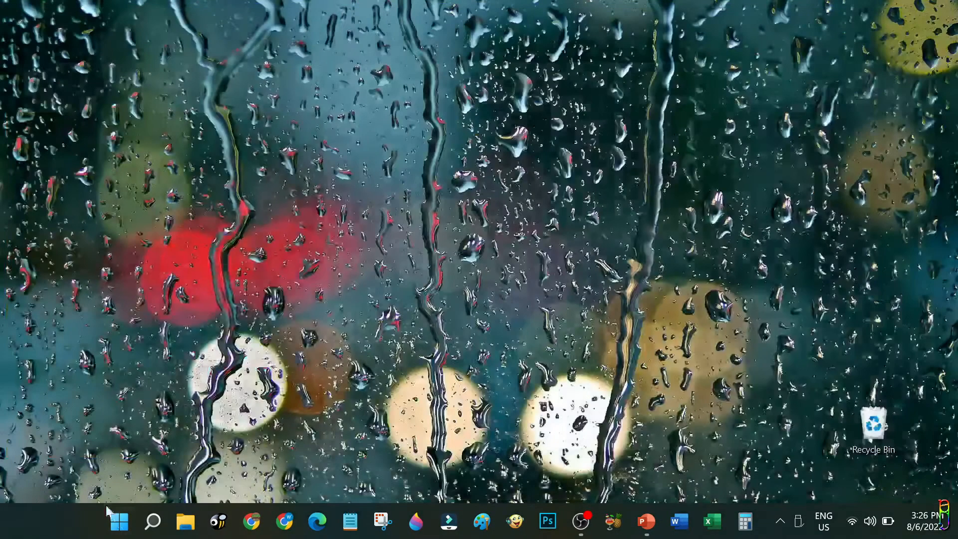
- Launch Acrobat Reader via Start search "acrob", then switch to the Sample Form presentation
{"action": "left_click", "coordinate": [118, 520]}
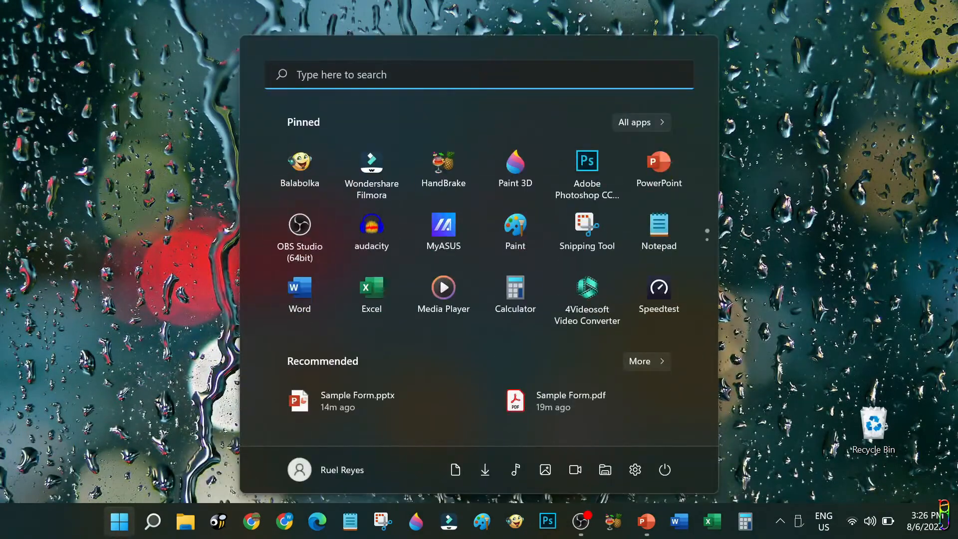
{"action": "type", "text": "acrob"}
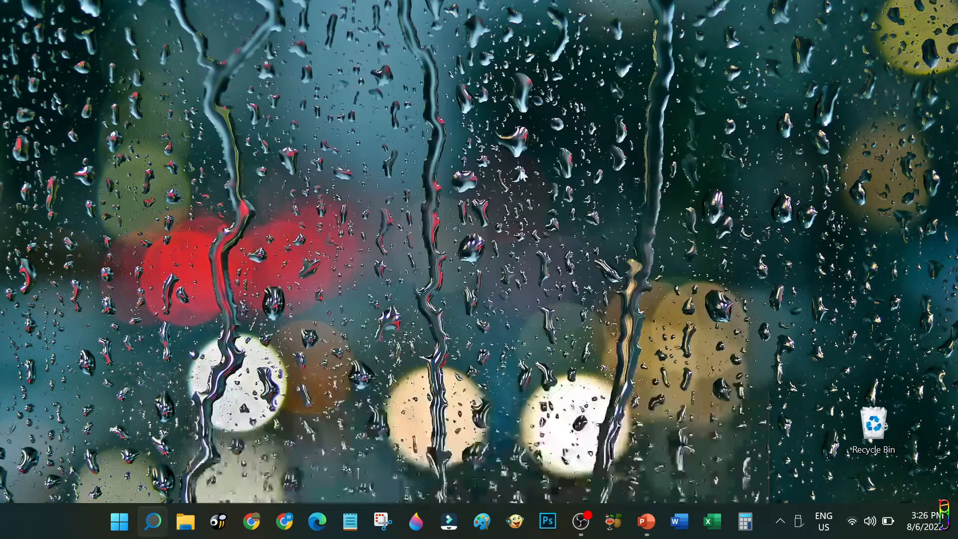
{"action": "left_click", "coordinate": [744, 521]}
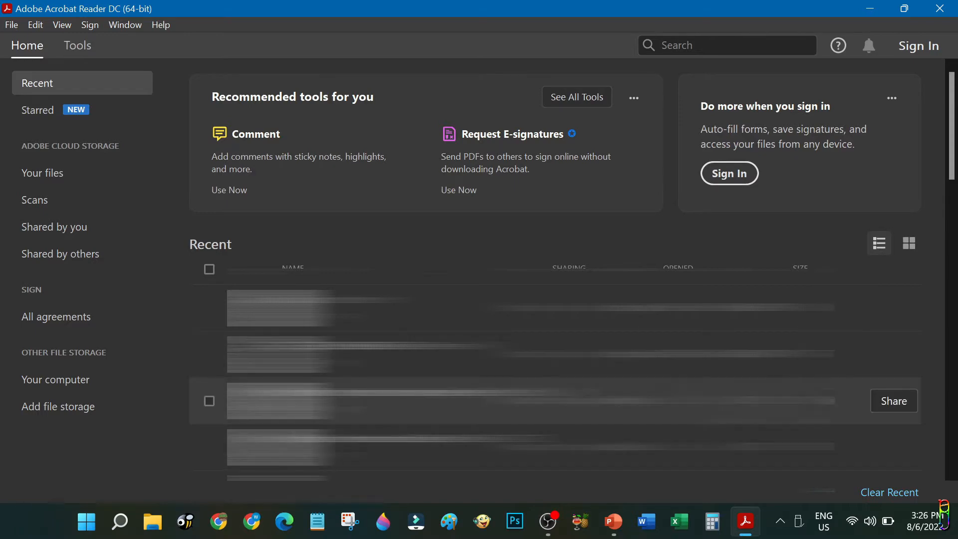
{"action": "left_click", "coordinate": [612, 520]}
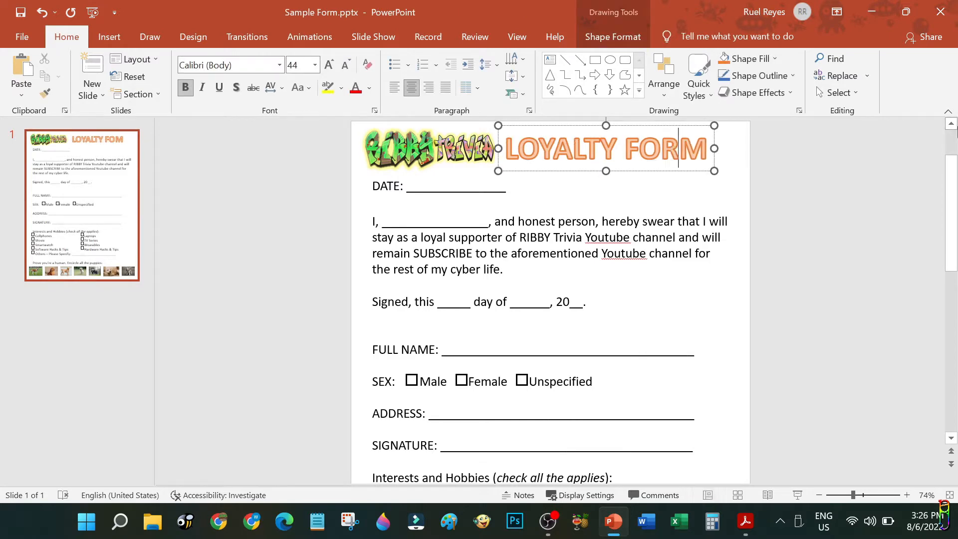
{"action": "scroll", "scroll_direction": "down", "scroll_amount": 3}
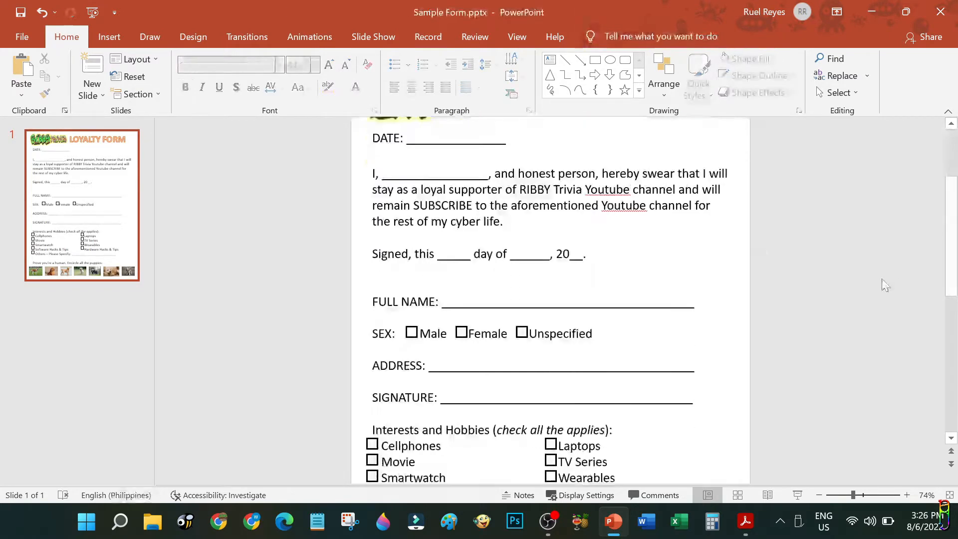
{"action": "scroll", "scroll_direction": "up", "scroll_amount": 3}
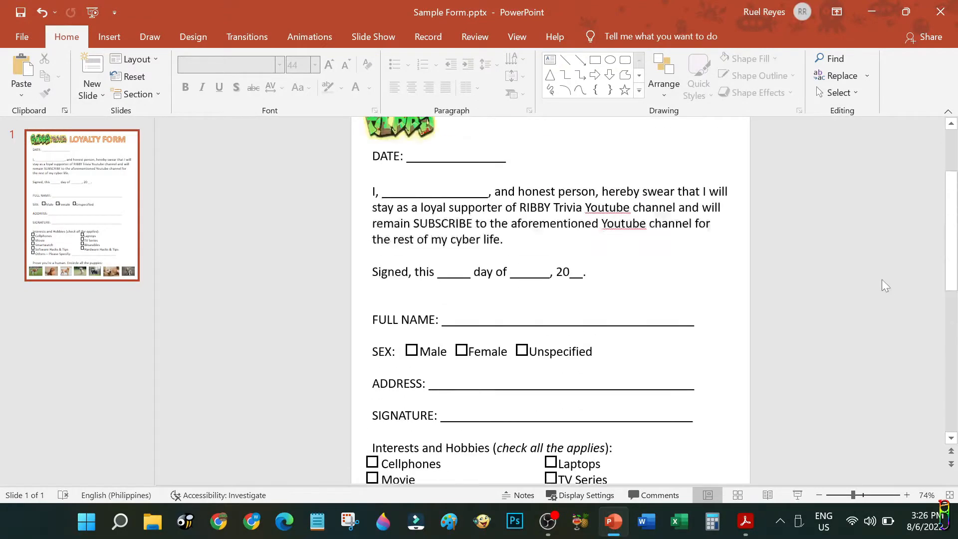
{"action": "scroll", "scroll_direction": "up", "scroll_amount": 3}
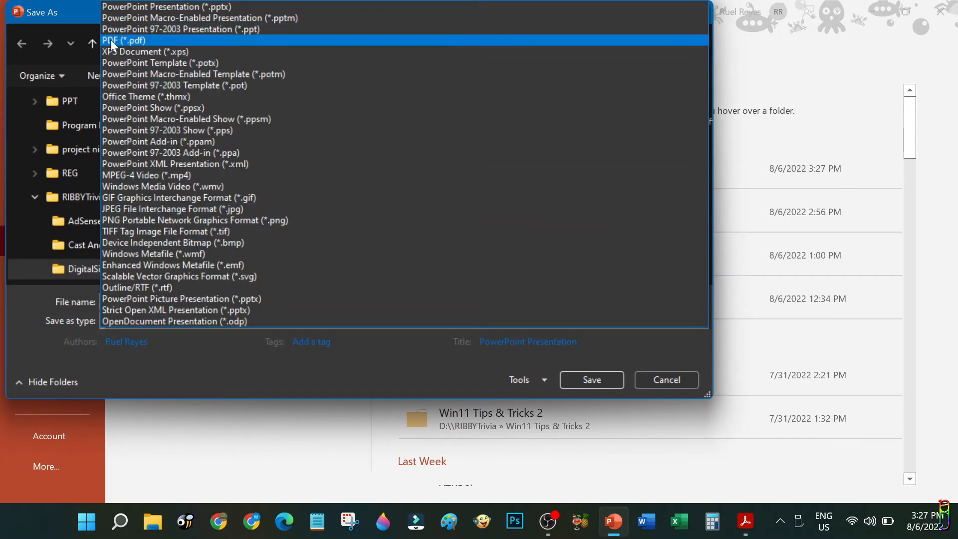
- Save the slide as Sample Form.pdf and bring it up in Acrobat Reader
{"action": "left_click", "coordinate": [125, 40]}
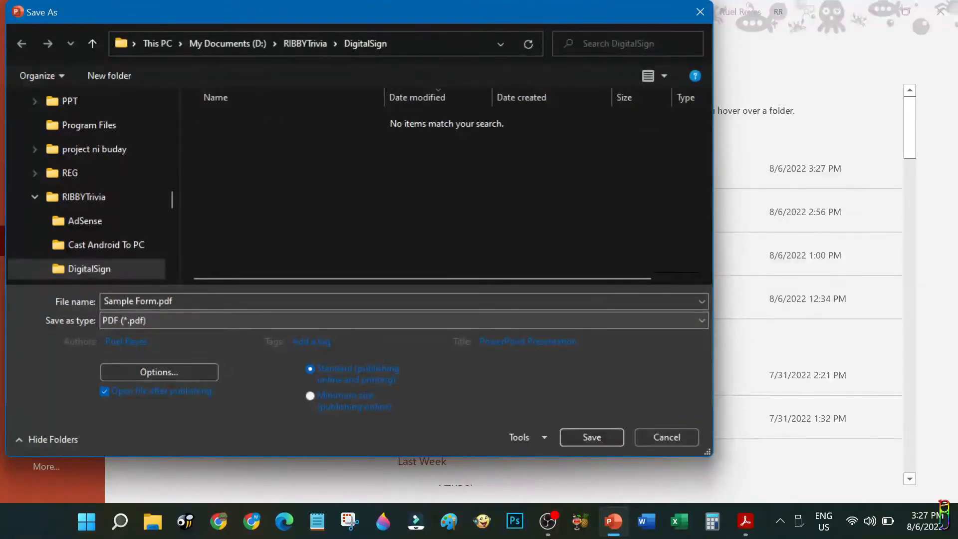
{"action": "left_click", "coordinate": [665, 437]}
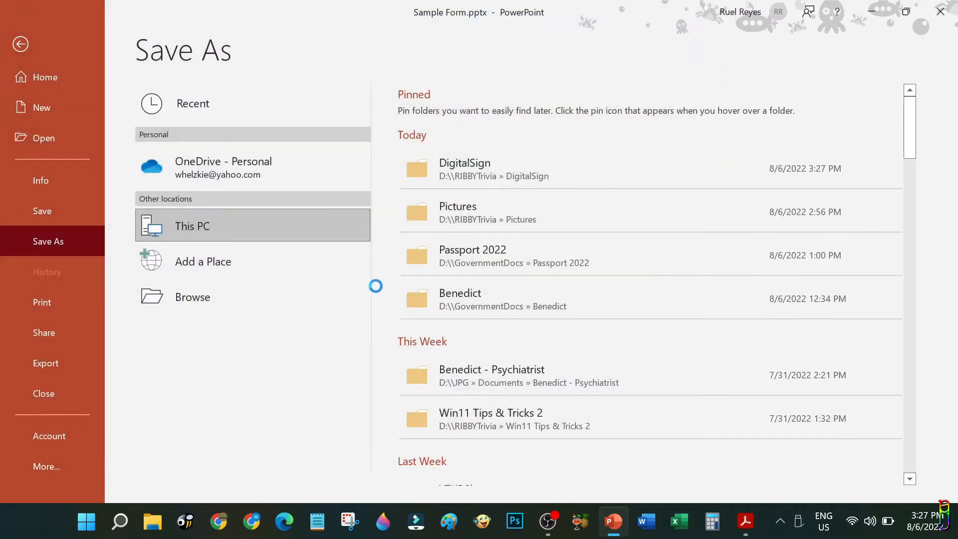
{"action": "left_click", "coordinate": [744, 520]}
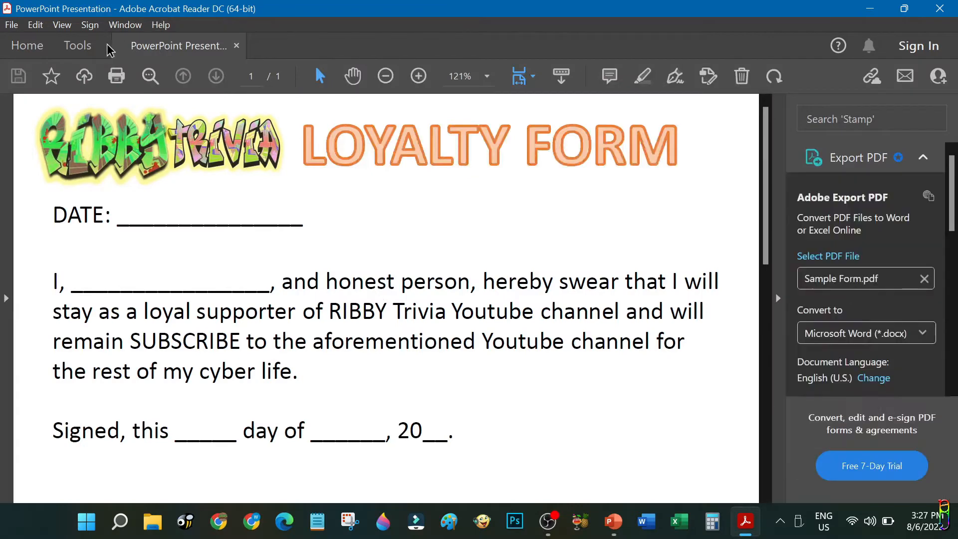
{"action": "mouse_move", "coordinate": [340, 232]}
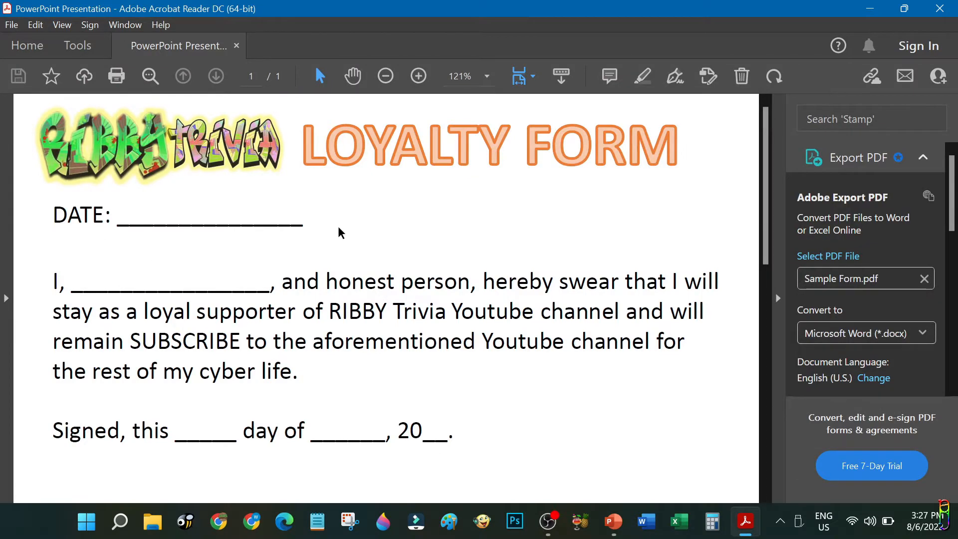
{"action": "scroll", "scroll_direction": "down", "scroll_amount": 3}
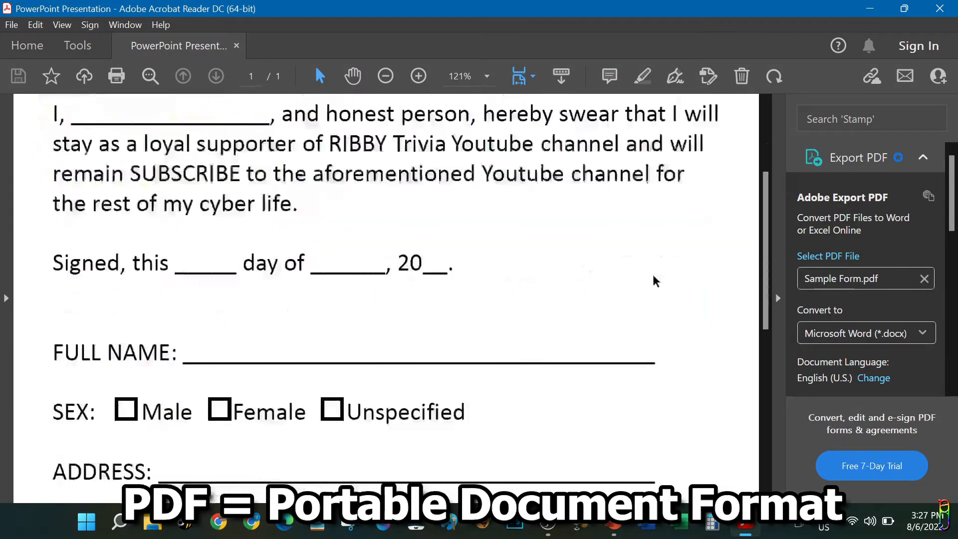
{"action": "scroll", "scroll_direction": "down", "scroll_amount": 3}
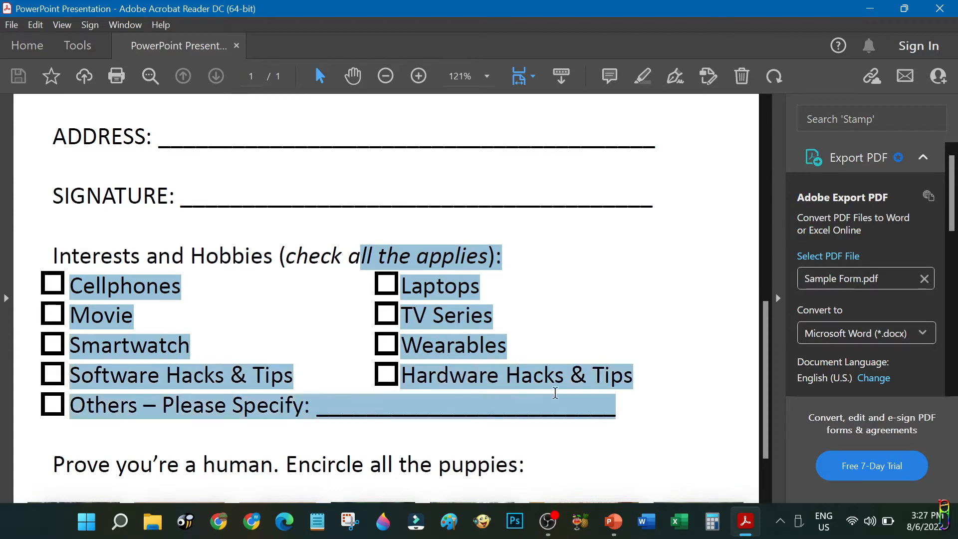
{"action": "scroll", "scroll_direction": "up", "scroll_amount": 3}
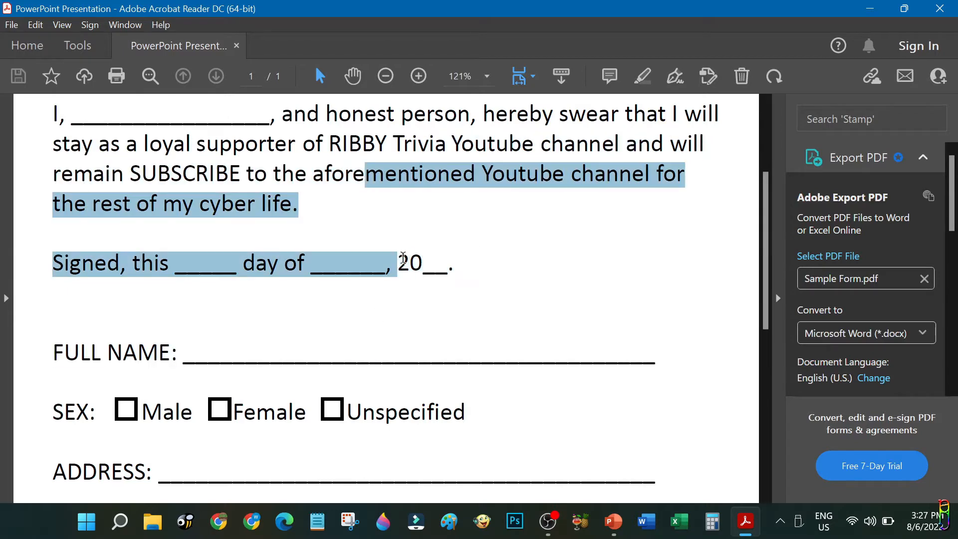
{"action": "left_click", "coordinate": [522, 306]}
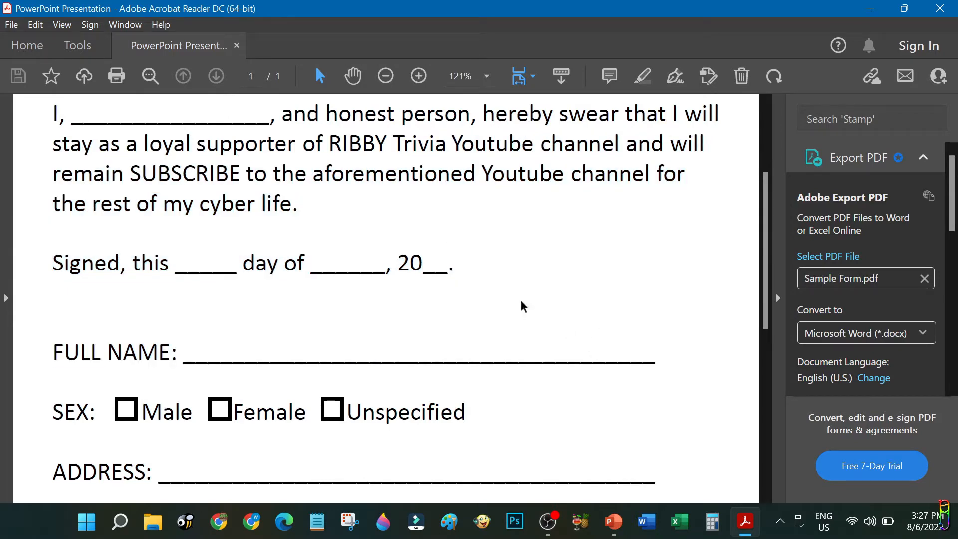
{"action": "scroll", "scroll_direction": "up", "scroll_amount": 3}
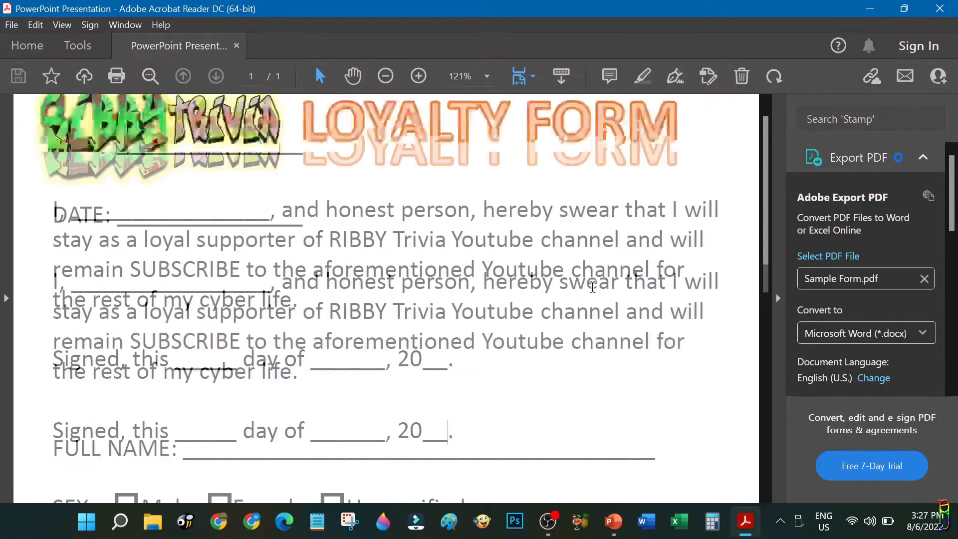
{"action": "scroll", "scroll_direction": "up", "scroll_amount": 3}
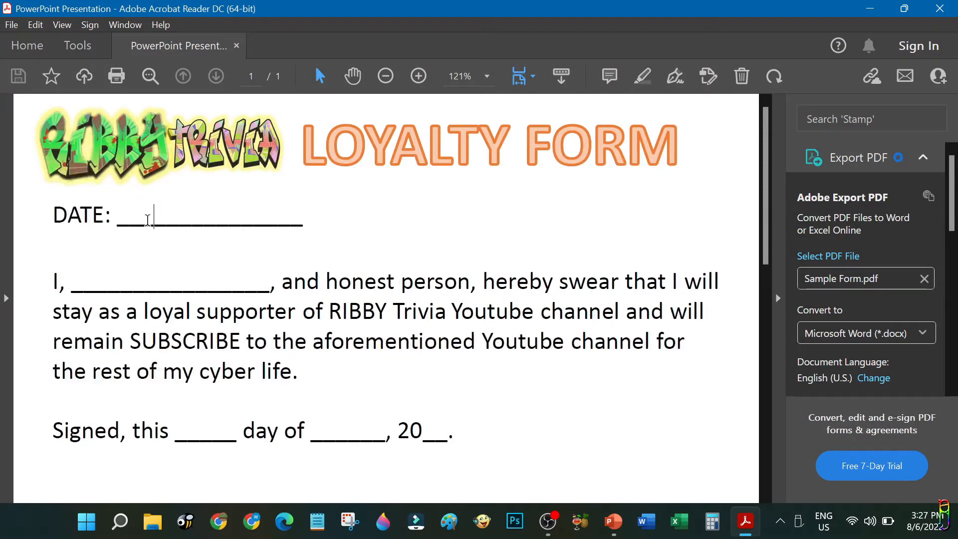
{"action": "mouse_move", "coordinate": [249, 207]}
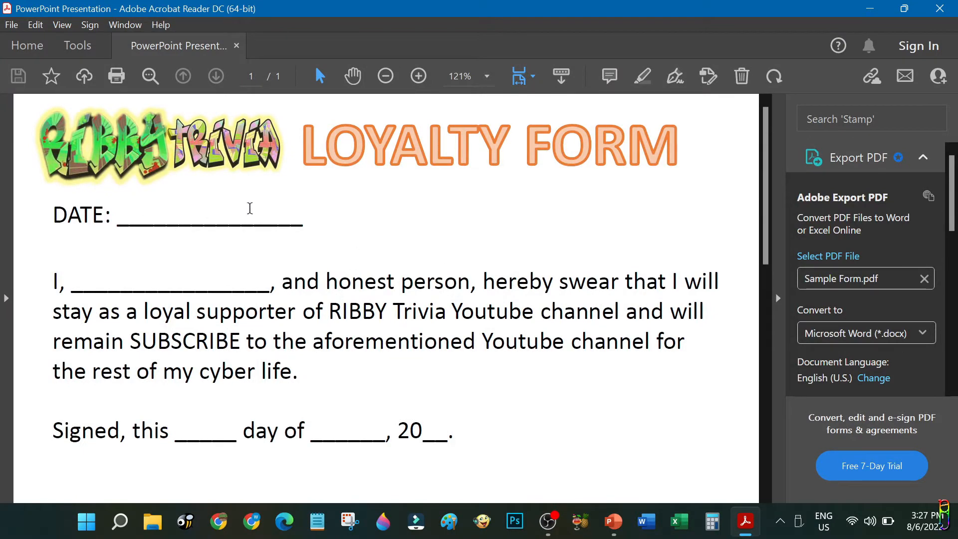
{"action": "mouse_move", "coordinate": [116, 213]}
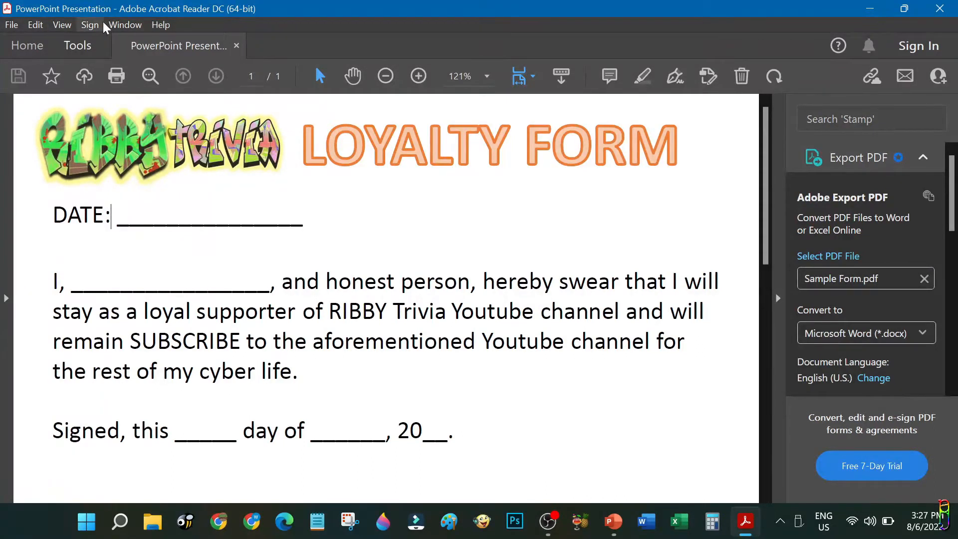
{"action": "left_click", "coordinate": [89, 24]}
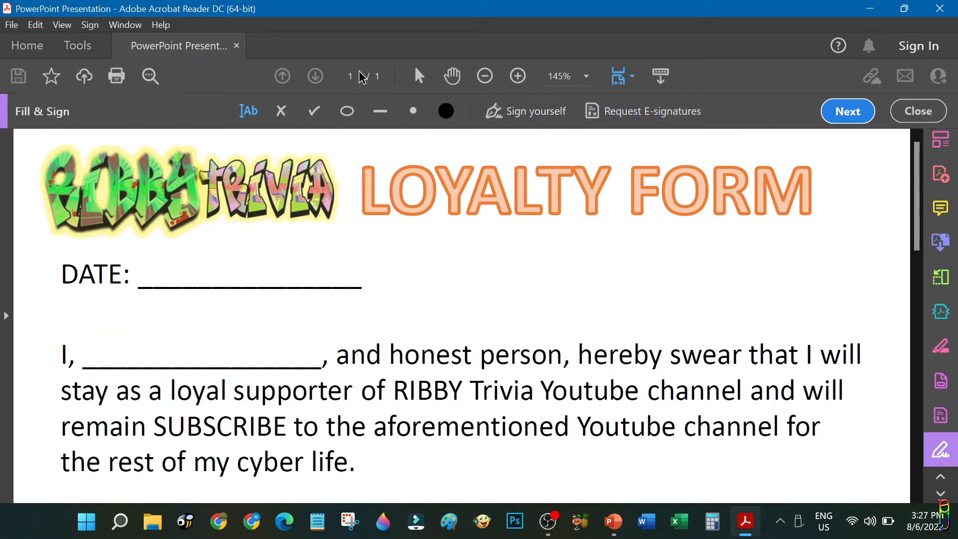
{"action": "mouse_move", "coordinate": [249, 111]}
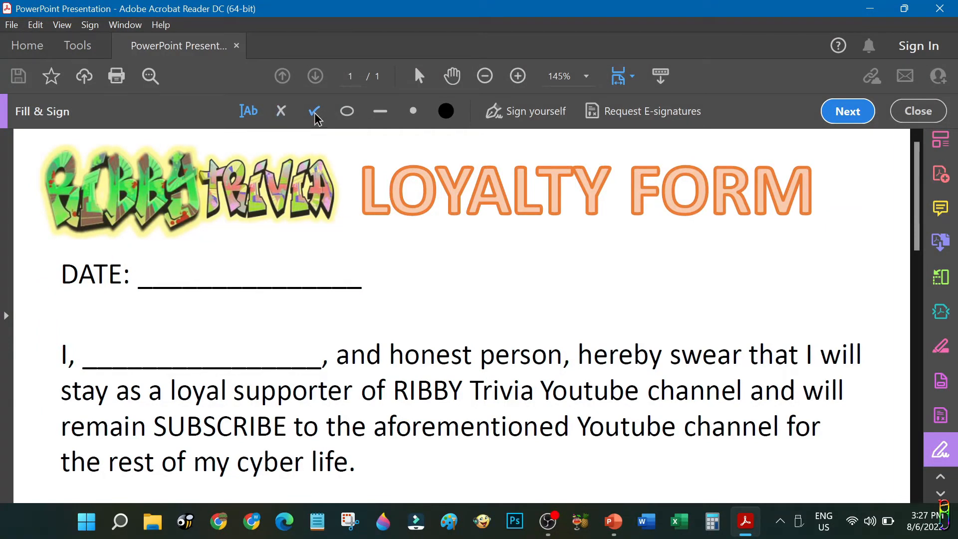
{"action": "mouse_move", "coordinate": [379, 110]}
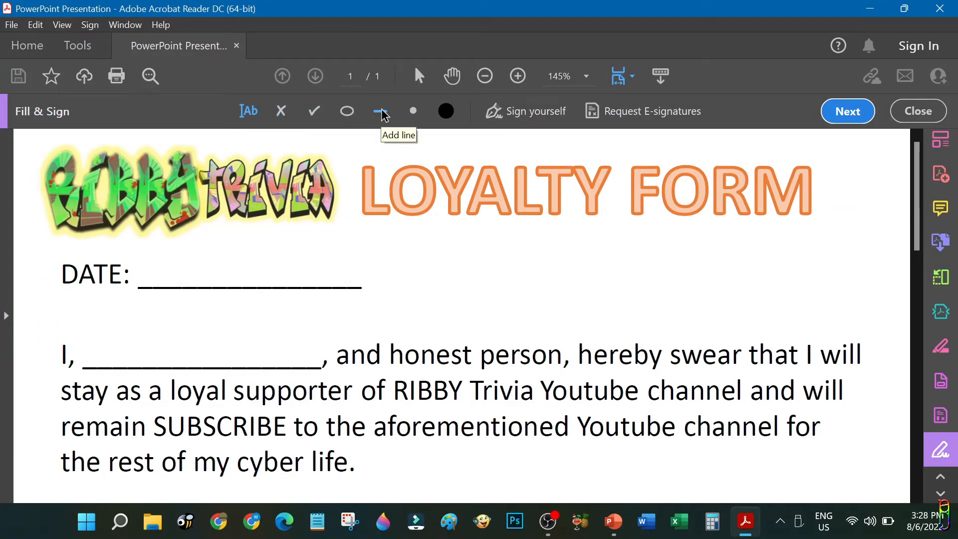
{"action": "mouse_move", "coordinate": [413, 111]}
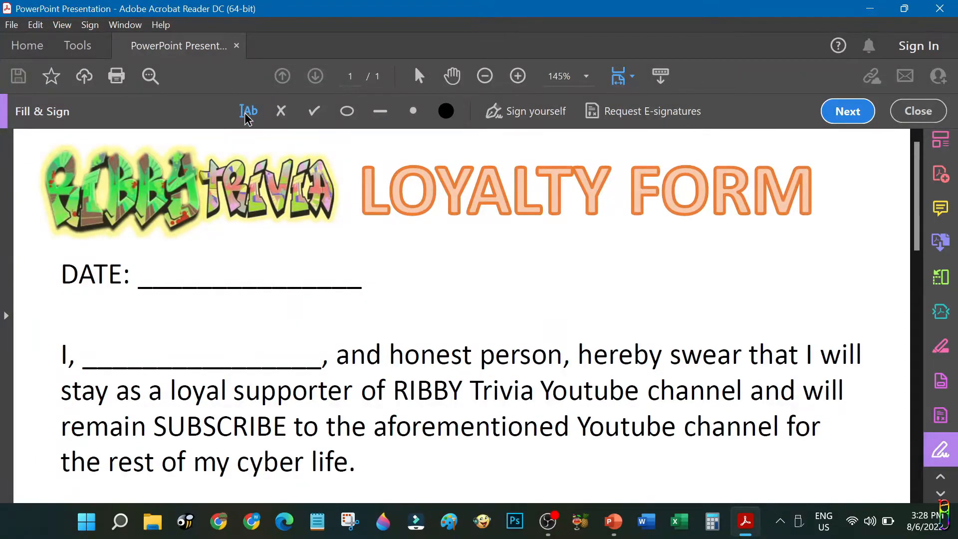
- Place a text entry on the DATE blank reading "August 6, 2022"
{"action": "left_click", "coordinate": [248, 273]}
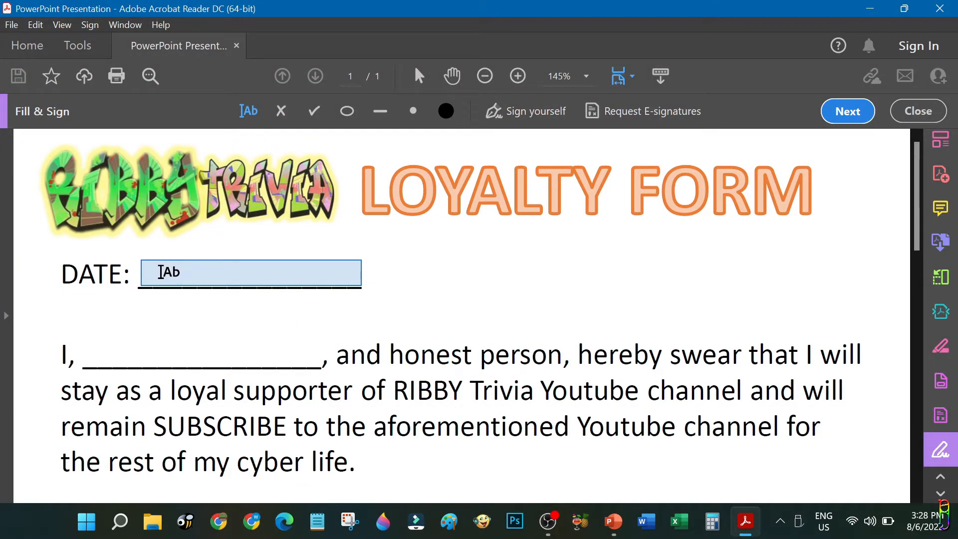
{"action": "left_click", "coordinate": [202, 354]}
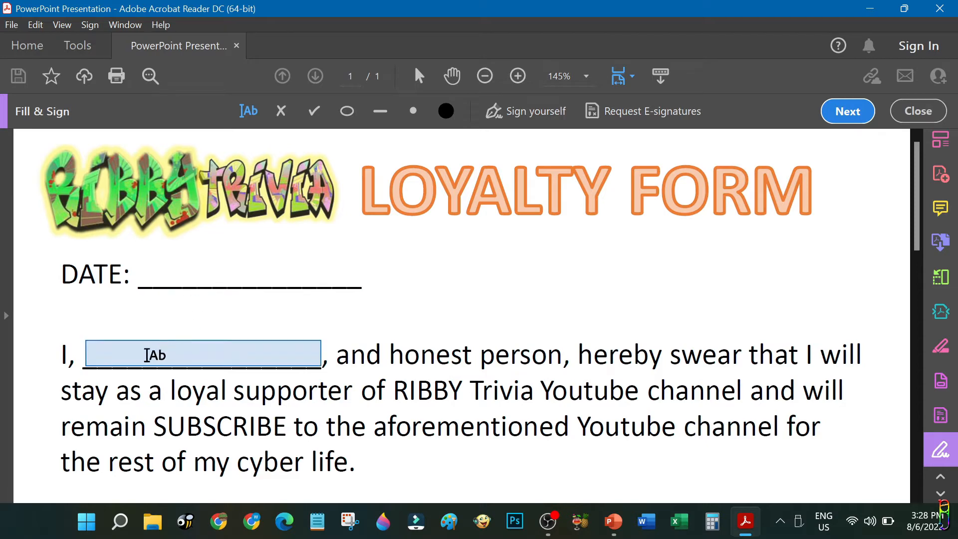
{"action": "left_click", "coordinate": [249, 273]}
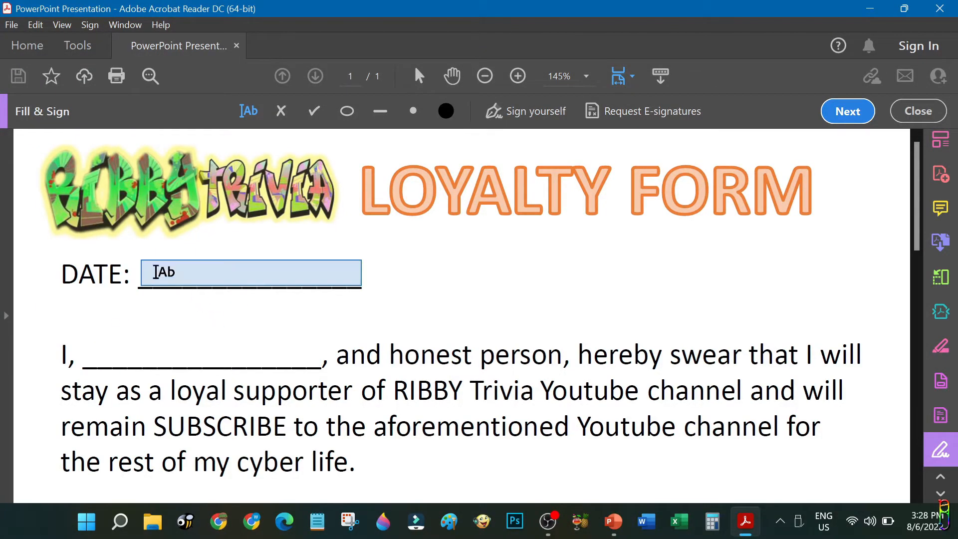
{"action": "left_click", "coordinate": [249, 272]}
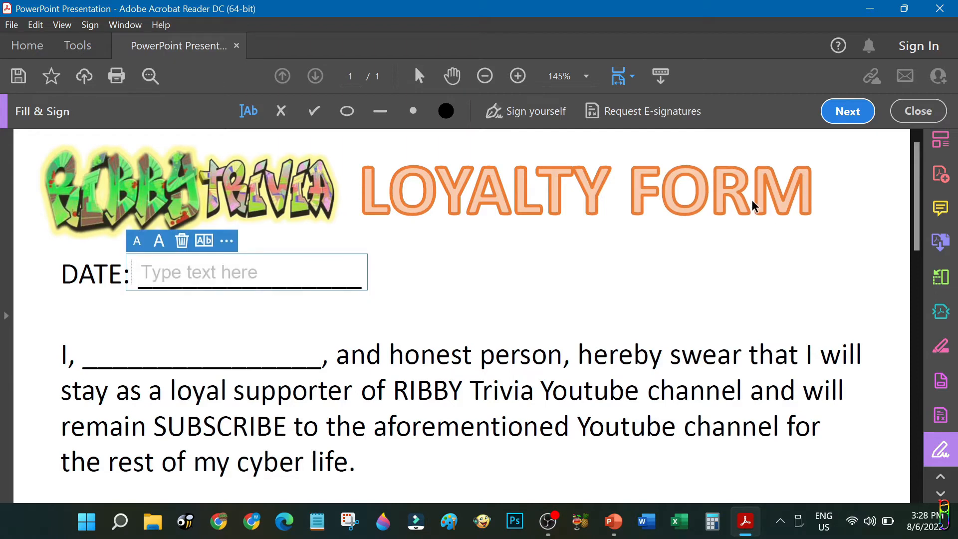
{"action": "type", "text": "August 6"}
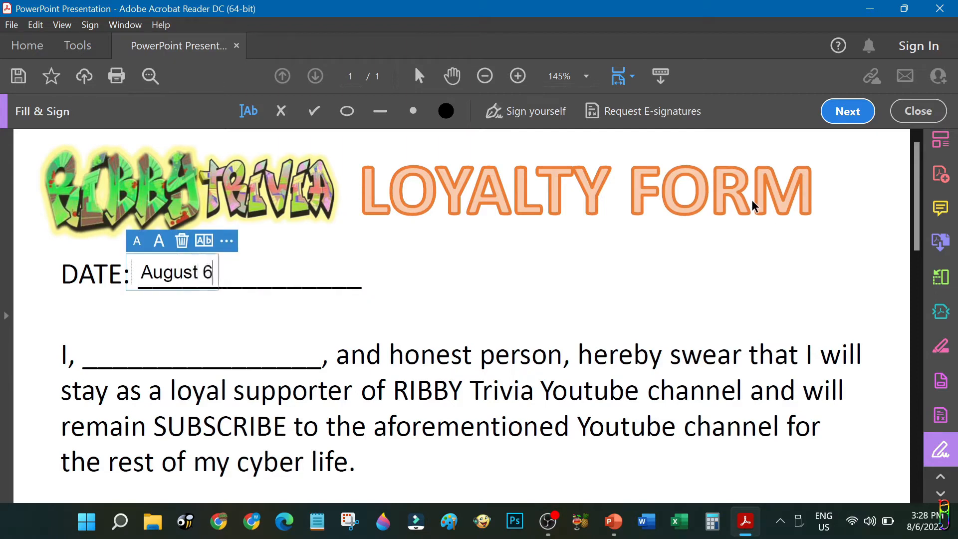
{"action": "type", "text": ", 2022"}
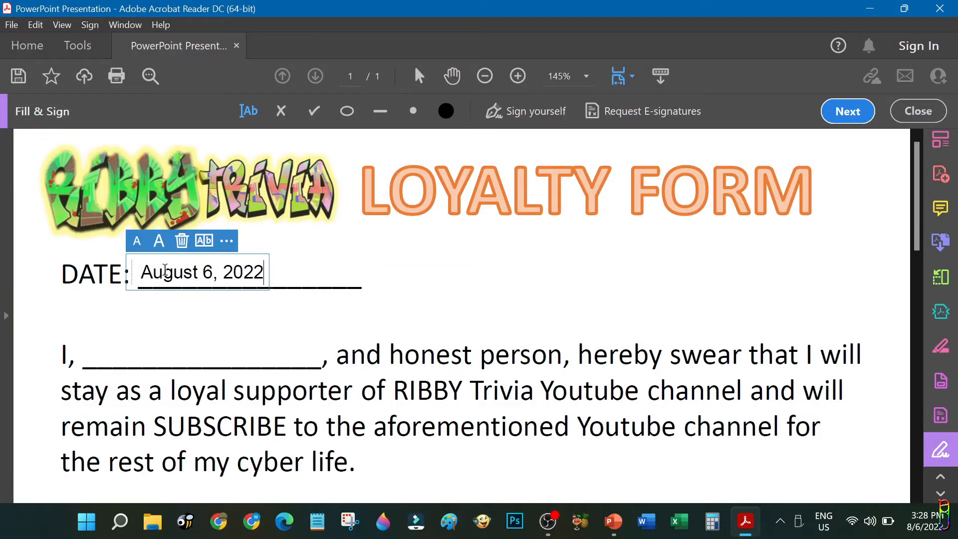
- Try text size and comb spacing, then redo the date as "Aug." and enter the name "Taburnok"
{"action": "left_click", "coordinate": [137, 240]}
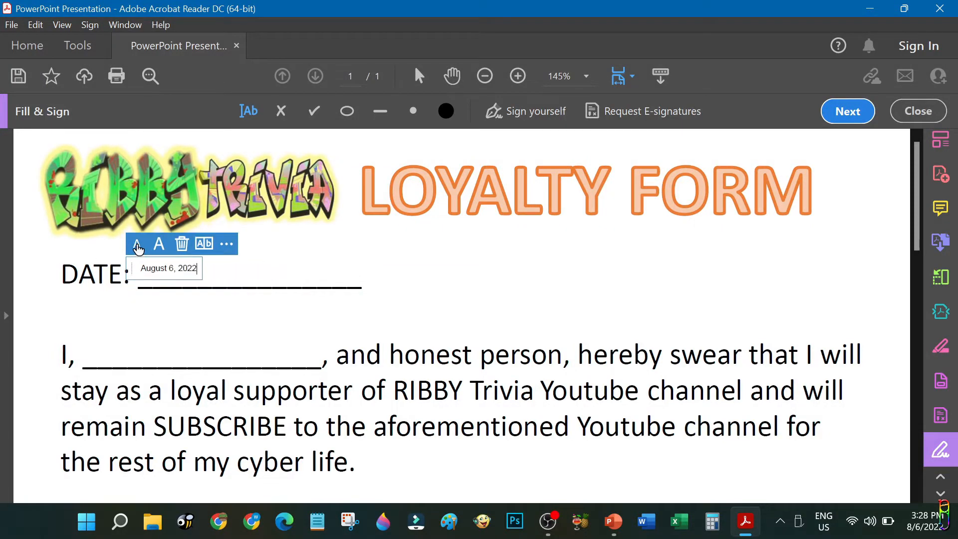
{"action": "left_click", "coordinate": [159, 243]}
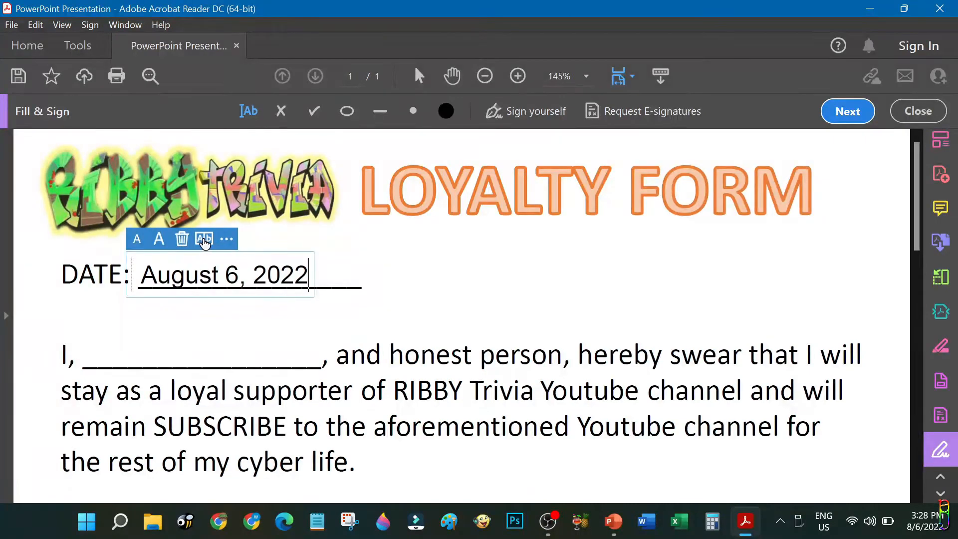
{"action": "left_click", "coordinate": [204, 239]}
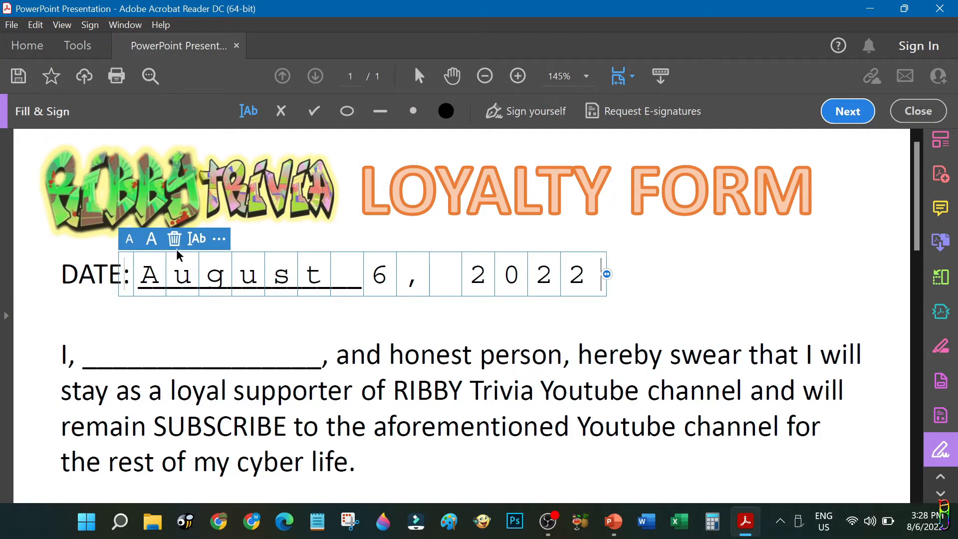
{"action": "left_click", "coordinate": [196, 239]}
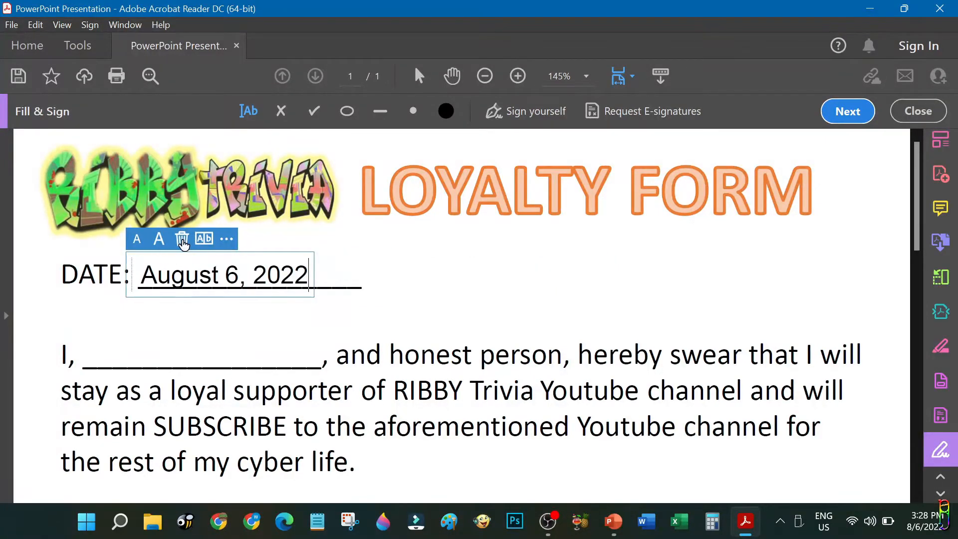
{"action": "left_click", "coordinate": [182, 238]}
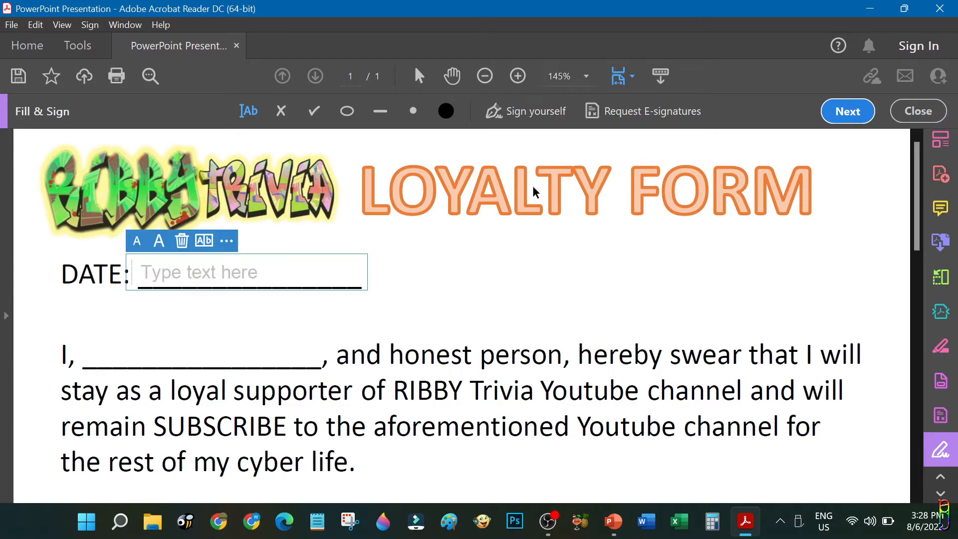
{"action": "type", "text": "Aug. 6, 2022"}
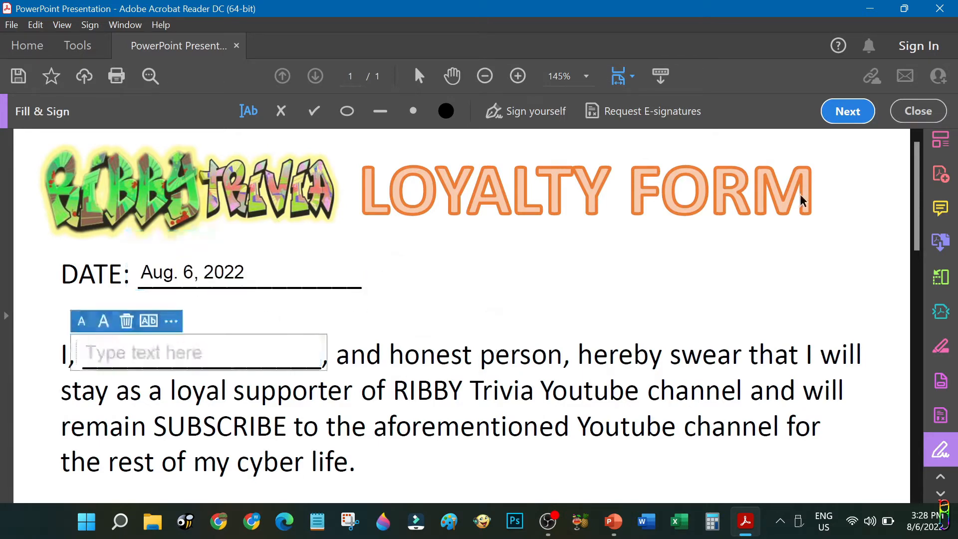
{"action": "type", "text": "Taburnok Tamulmol"}
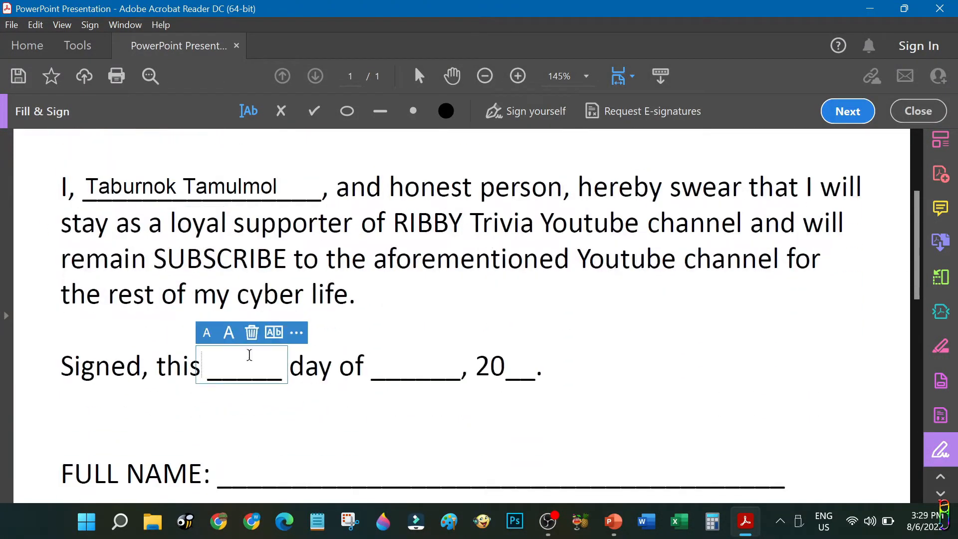
- Enter "8th" on the Signed line and commit the year entry
{"action": "type", "text": "8th"}
{"action": "type", "text": "22"}
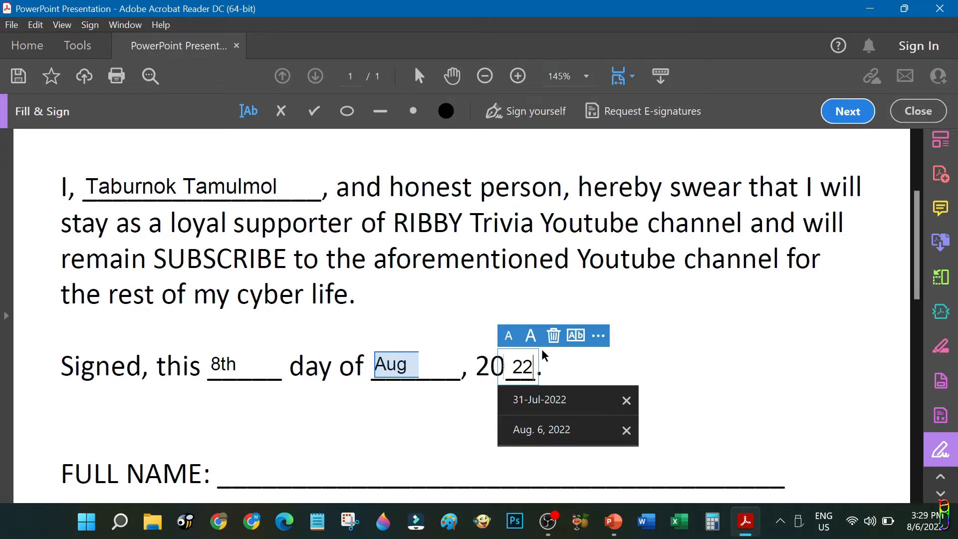
{"action": "left_click", "coordinate": [637, 391]}
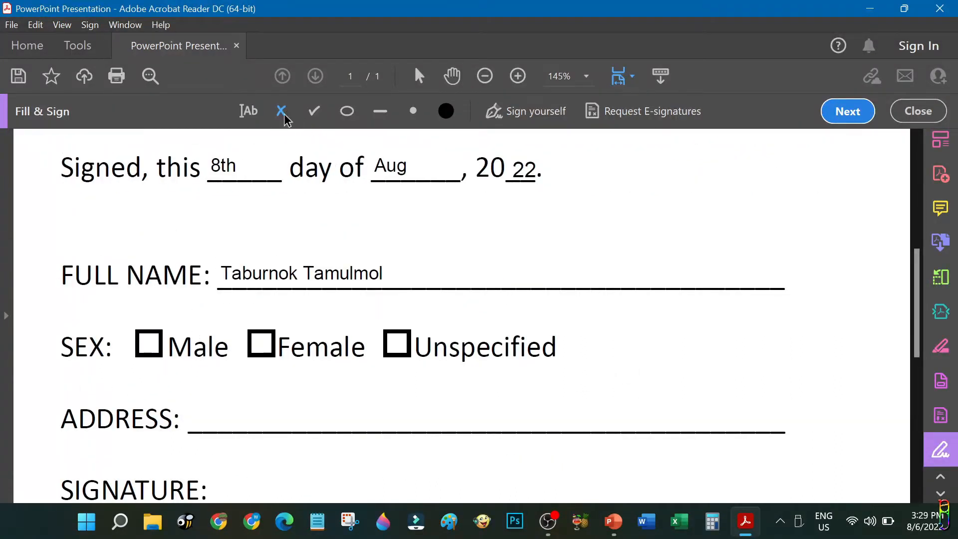
- Remove the stray cross from Male and place a mark in the Unspecified box
{"action": "left_click", "coordinate": [148, 345]}
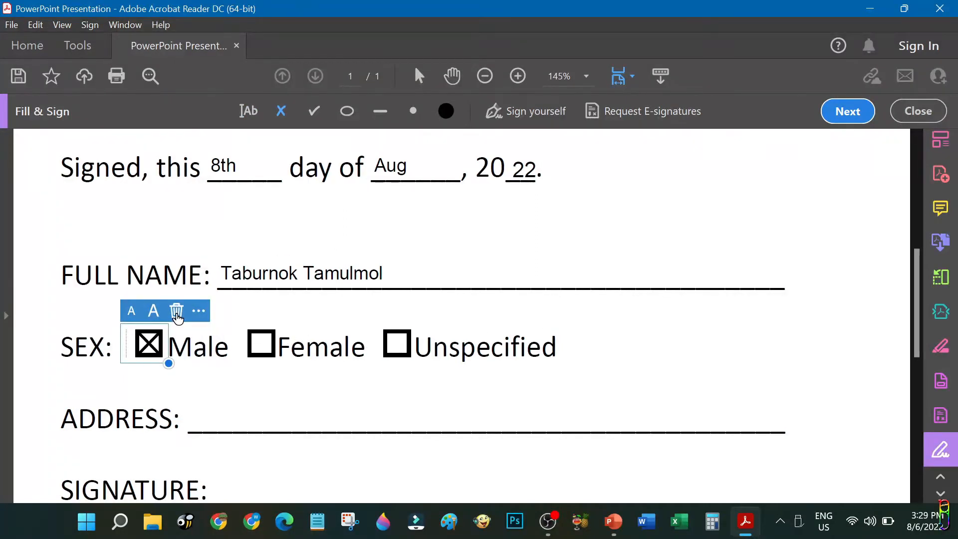
{"action": "left_click", "coordinate": [261, 343]}
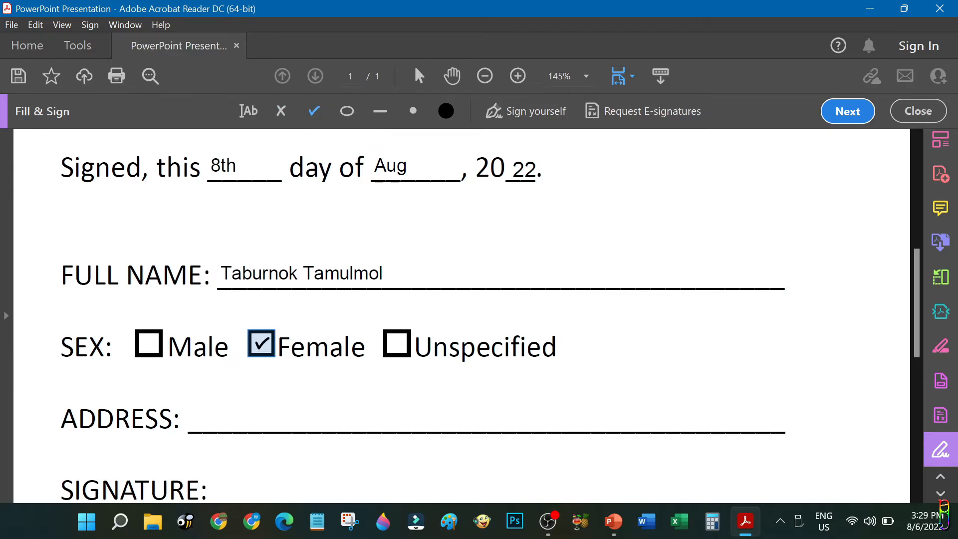
{"action": "left_click", "coordinate": [259, 343]}
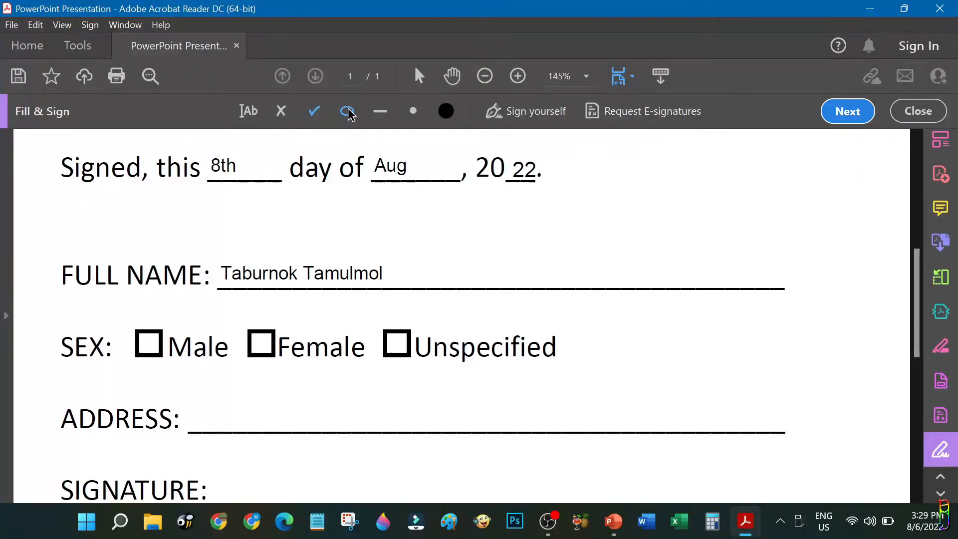
{"action": "left_click", "coordinate": [396, 346]}
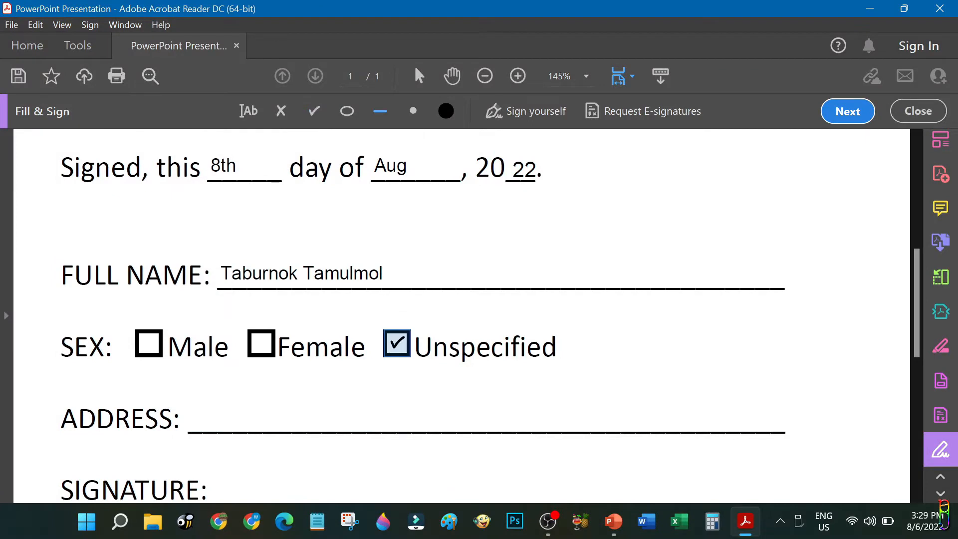
{"action": "left_click", "coordinate": [396, 342]}
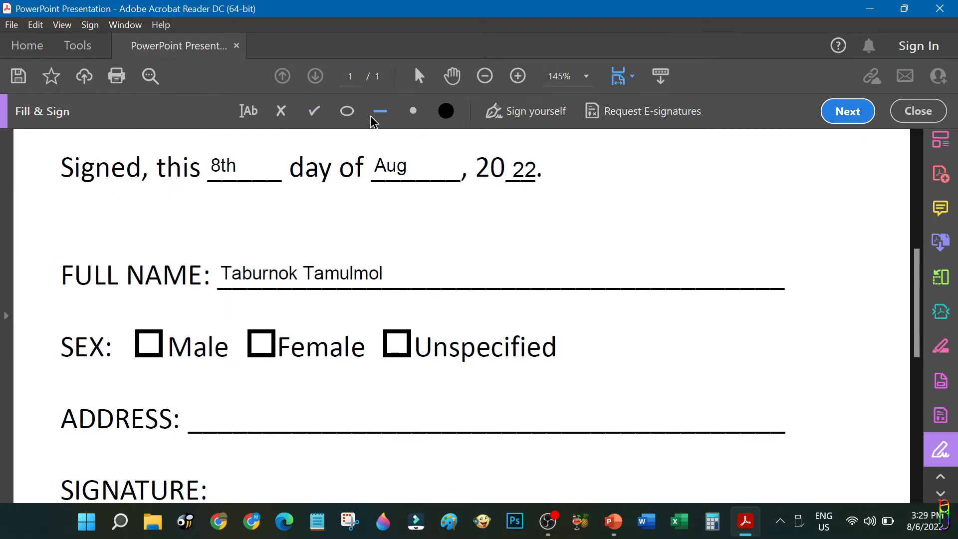
{"action": "left_click", "coordinate": [396, 345]}
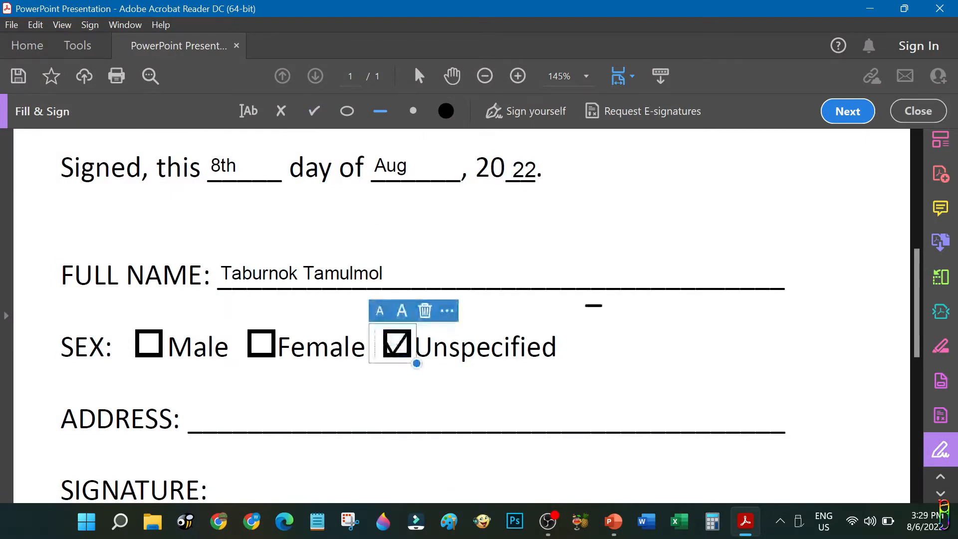
- Change the Unspecified mark's shape so it settles as a cross
{"action": "left_click", "coordinate": [447, 310]}
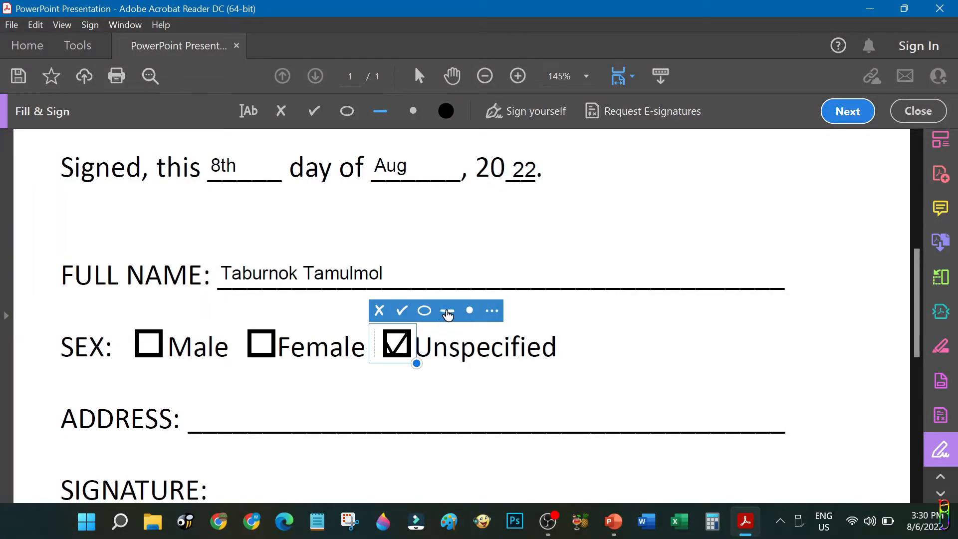
{"action": "left_click", "coordinate": [447, 311]}
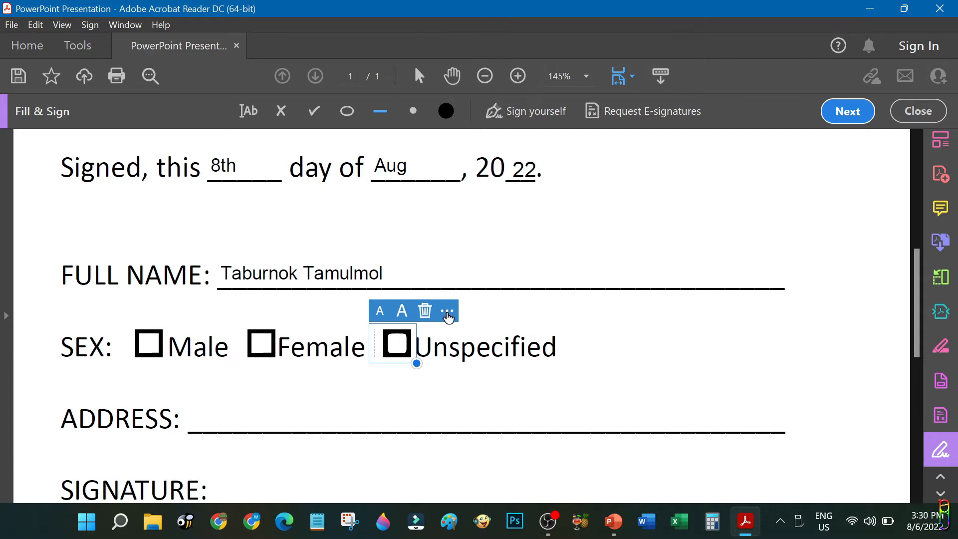
{"action": "left_click", "coordinate": [396, 343]}
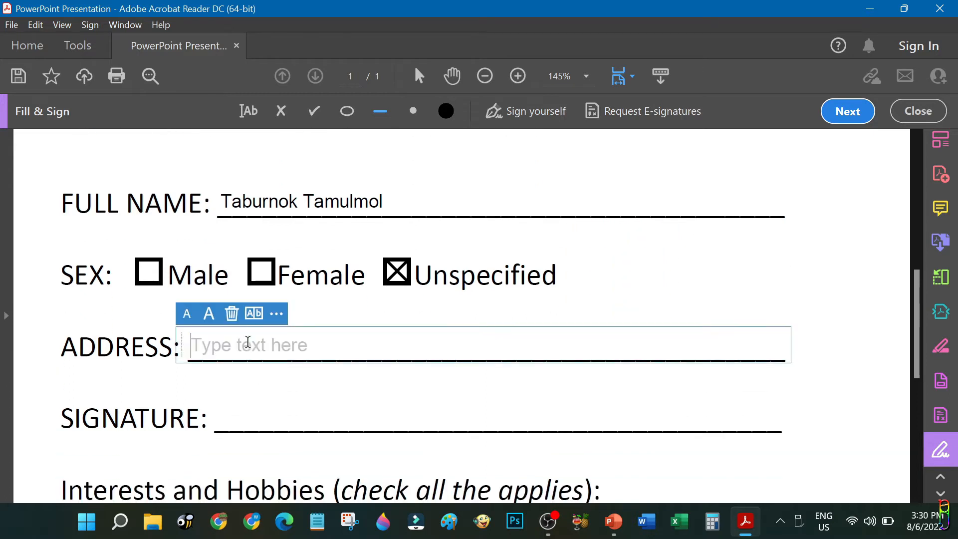
- Enter "Earth, Solar System" on the ADDRESS blank and move down the form
{"action": "type", "text": "Earth, Solar System"}
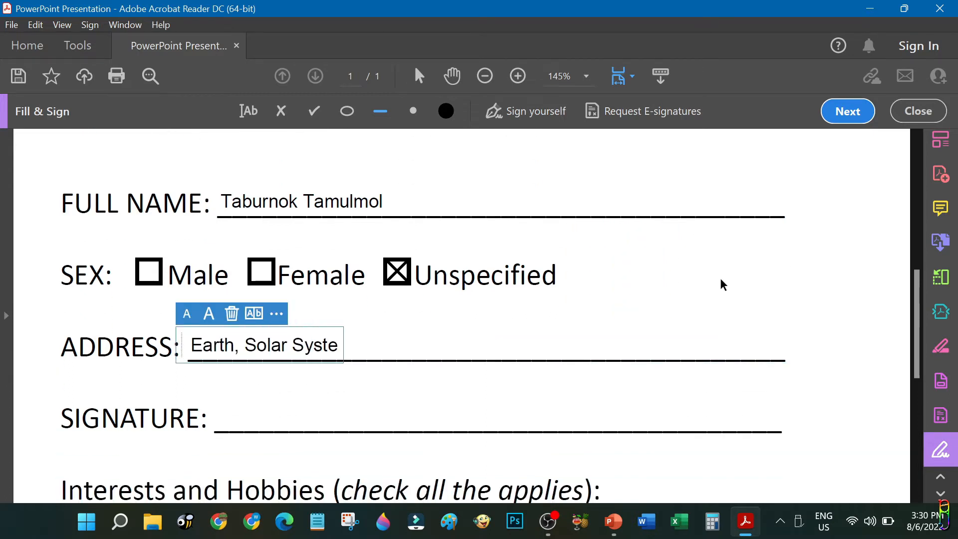
{"action": "scroll", "scroll_direction": "down", "scroll_amount": 3}
{"action": "type", "text": "m, Milky Way"}
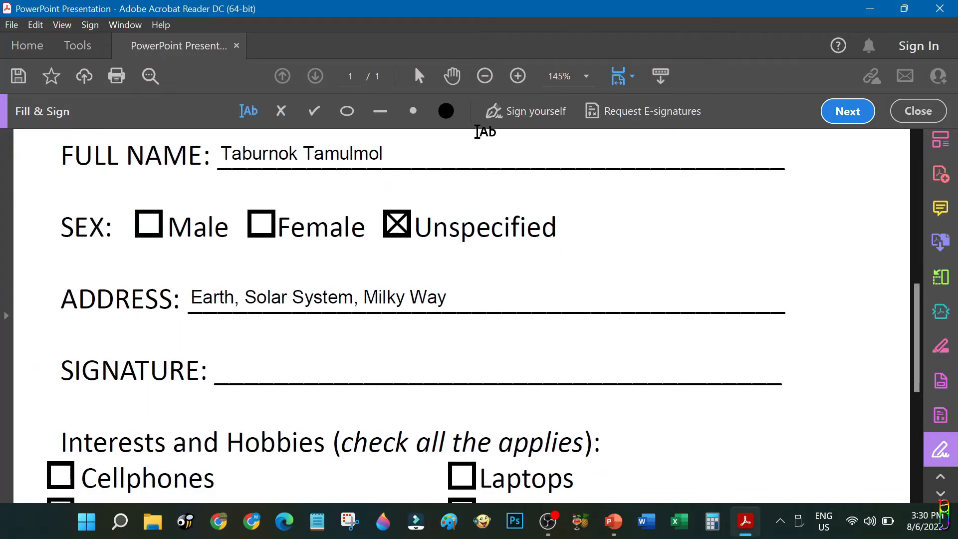
{"action": "mouse_move", "coordinate": [555, 94]}
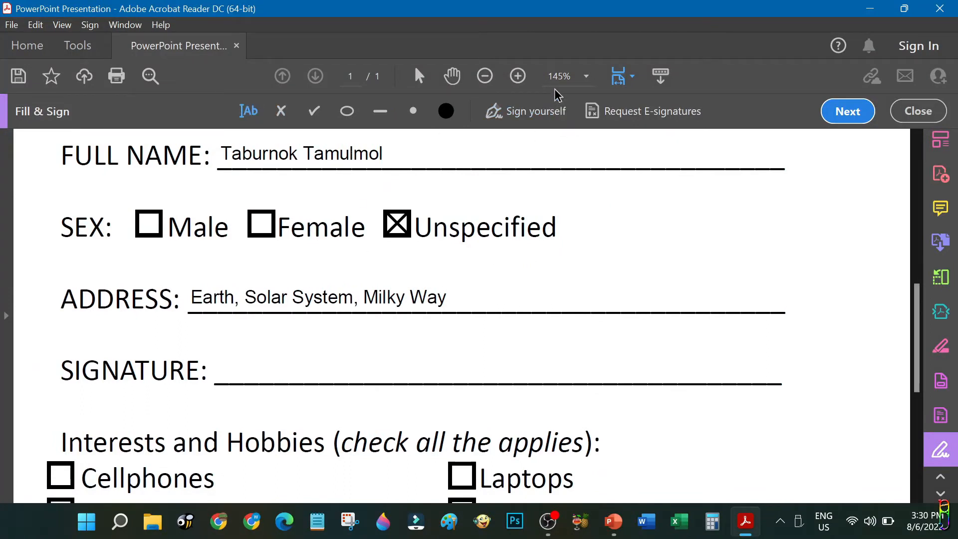
{"action": "mouse_move", "coordinate": [538, 111]}
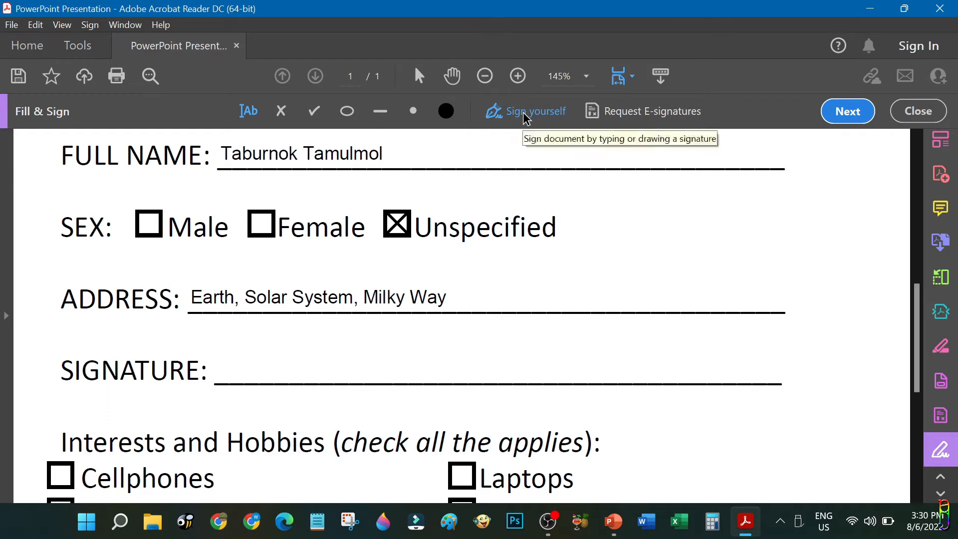
- Show the Sign yourself menu with Add Signature and Add Initials
{"action": "left_click", "coordinate": [532, 111]}
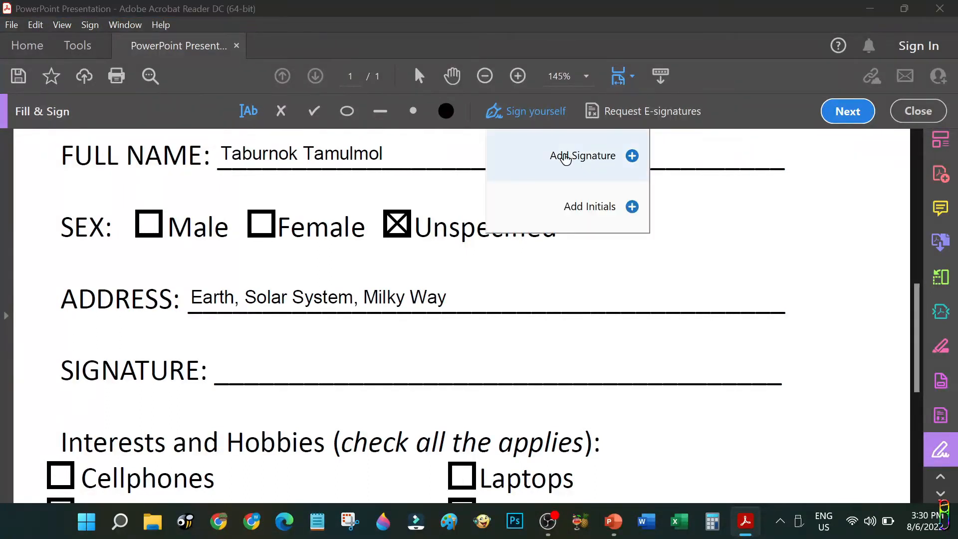
{"action": "mouse_move", "coordinate": [589, 206]}
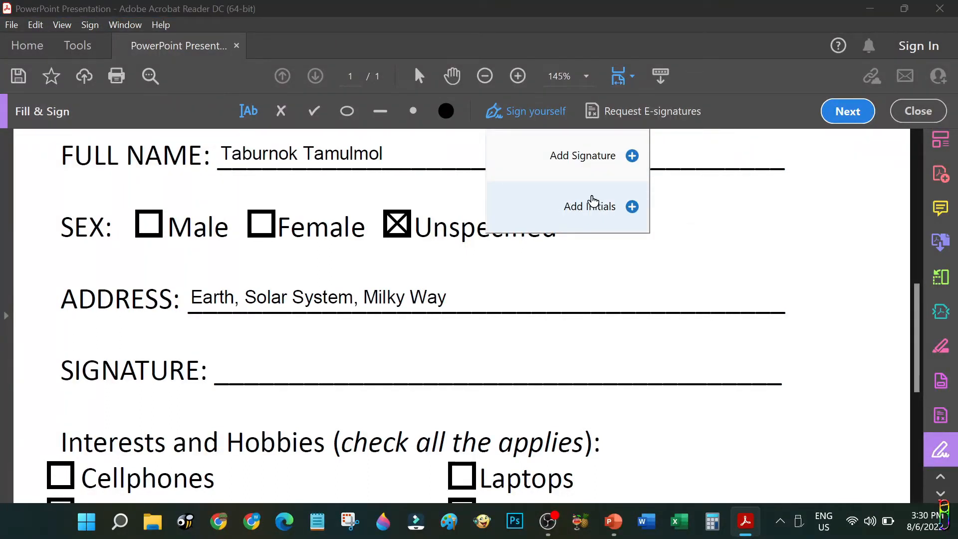
{"action": "mouse_move", "coordinate": [573, 156]}
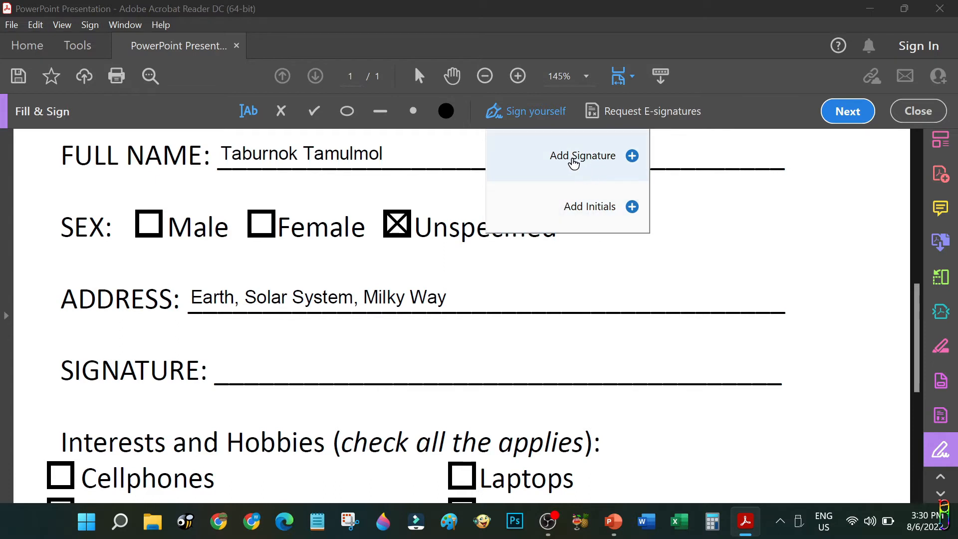
{"action": "mouse_move", "coordinate": [633, 160]}
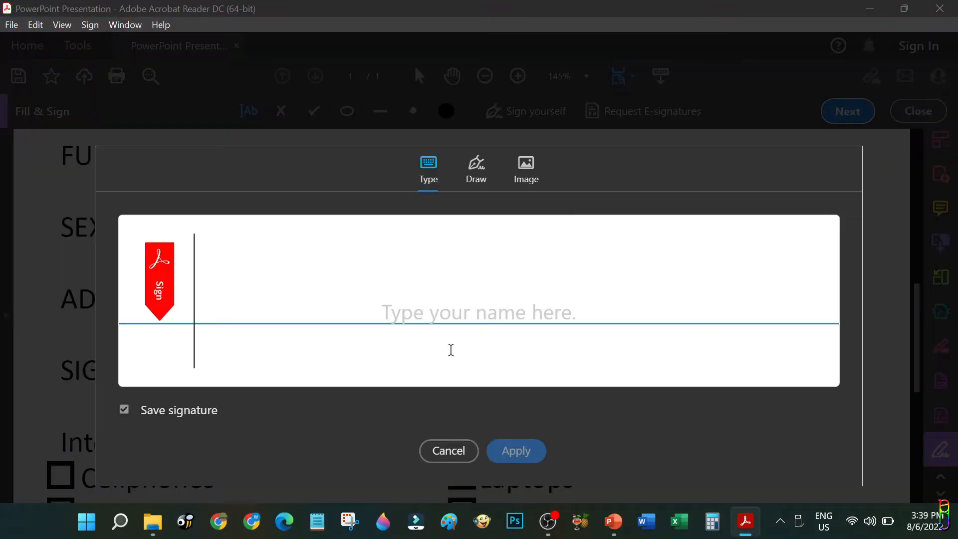
{"action": "mouse_move", "coordinate": [517, 328]}
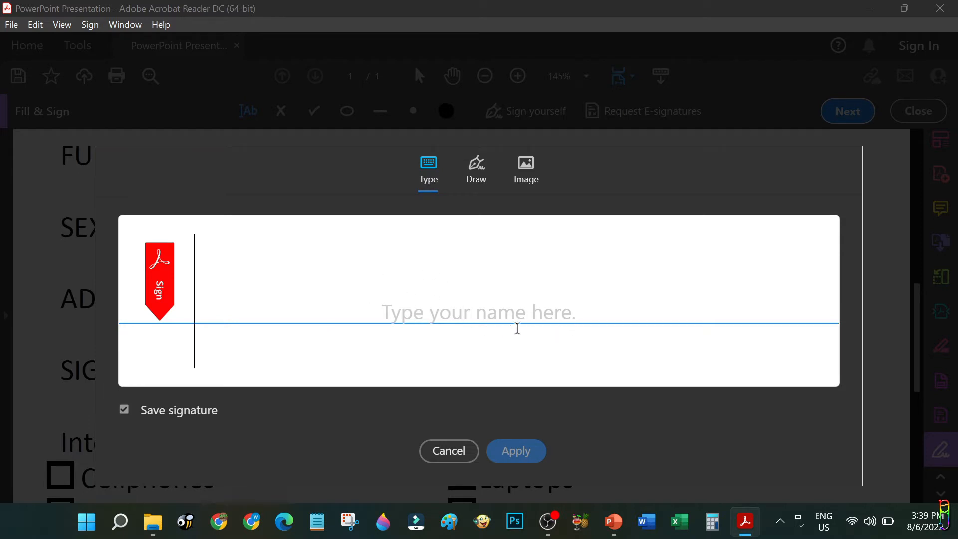
- Try a typed signature ("asdad", "dsasd"), then switch to freehand drawing
{"action": "type", "text": "asdad"}
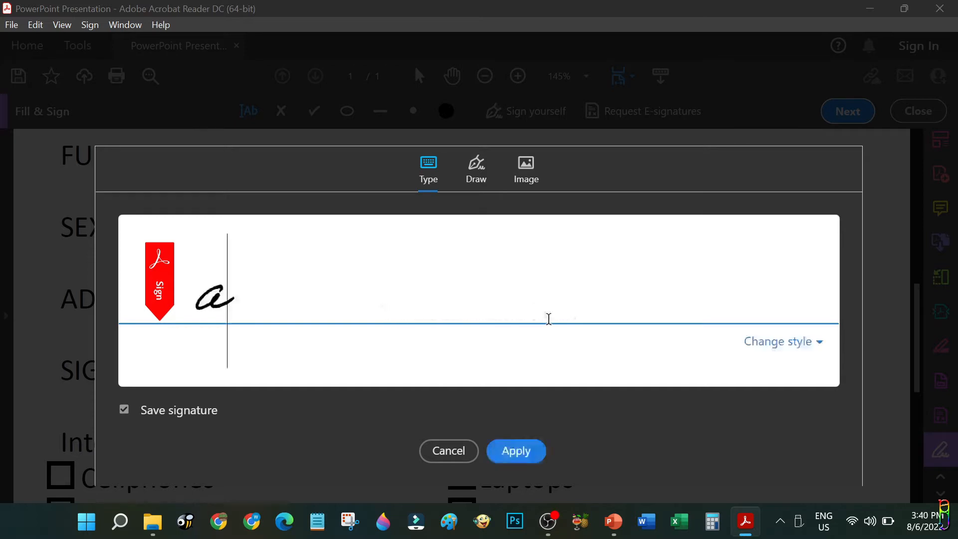
{"action": "type", "text": "dsasd"}
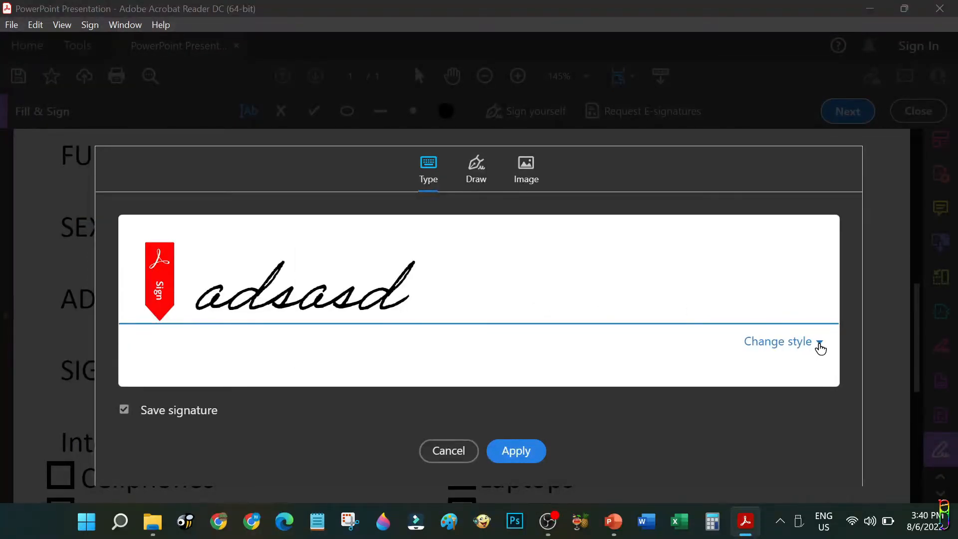
{"action": "left_click", "coordinate": [443, 299]}
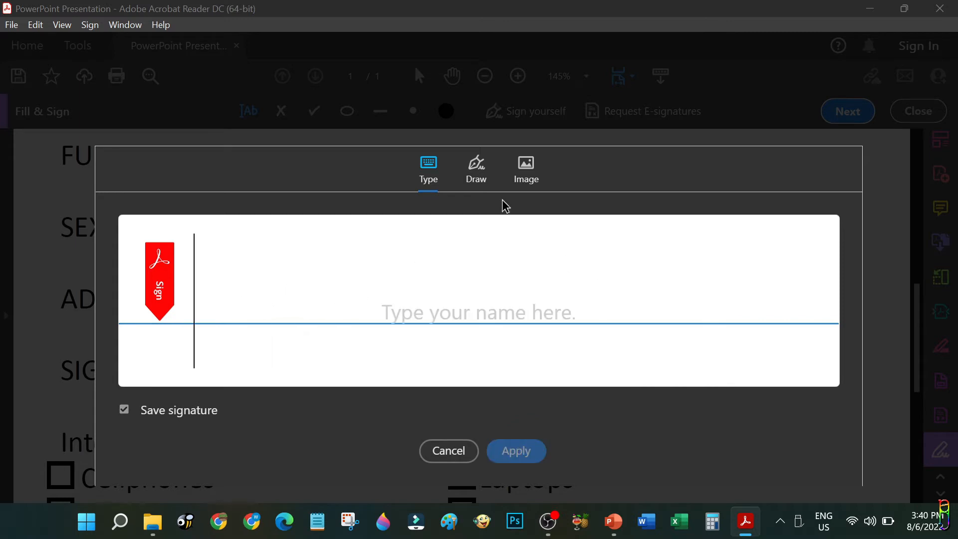
{"action": "left_click", "coordinate": [474, 168]}
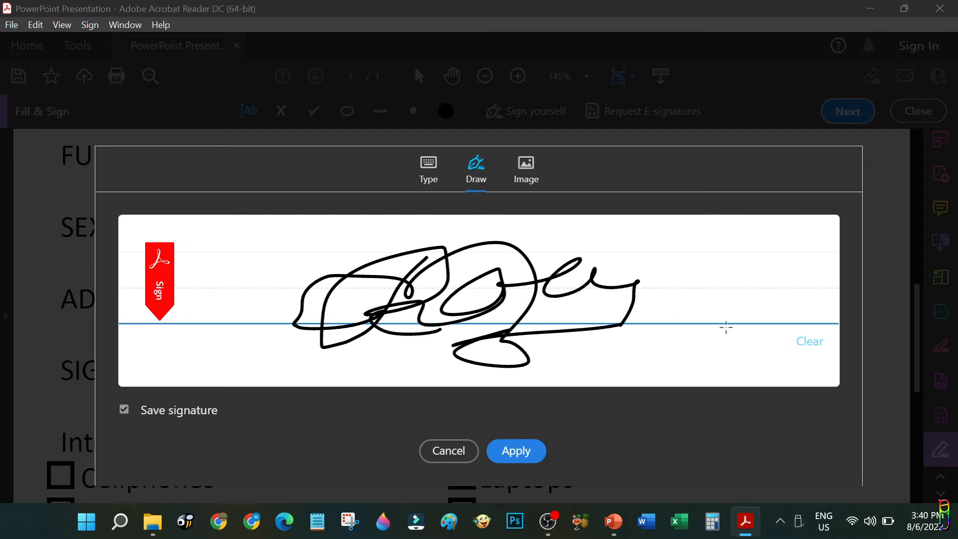
- Clear the drawn signature, switch to an image signature and open Signature.jpg in Paint
{"action": "left_click", "coordinate": [809, 341]}
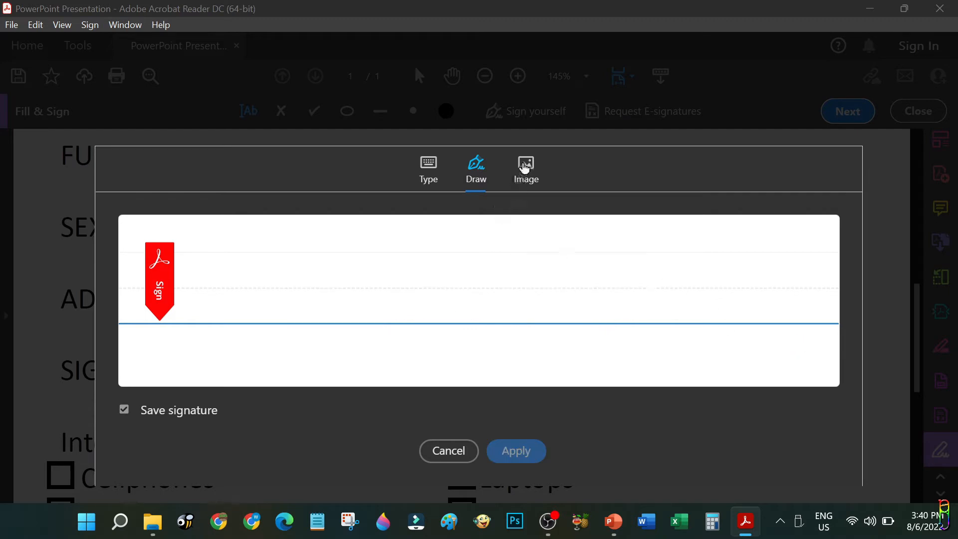
{"action": "left_click", "coordinate": [526, 167]}
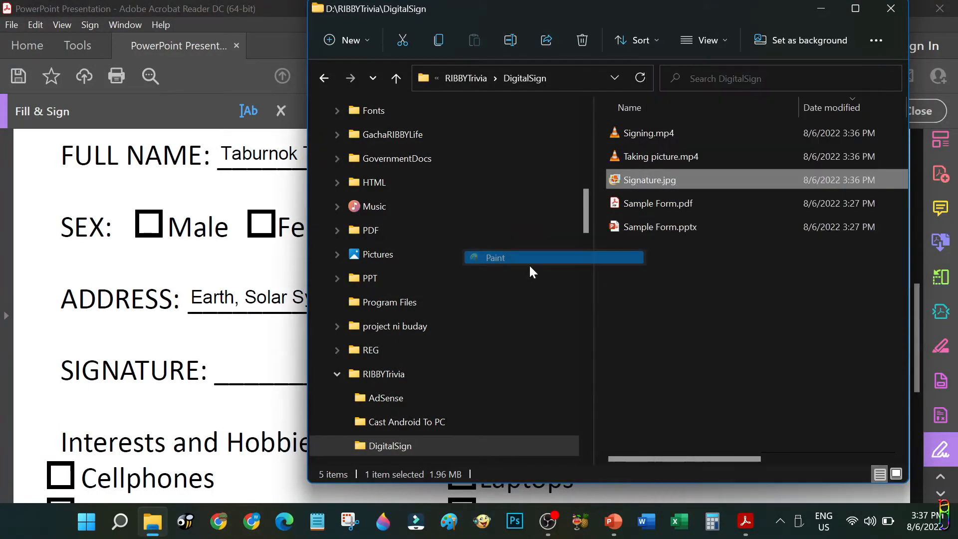
{"action": "left_click", "coordinate": [491, 257]}
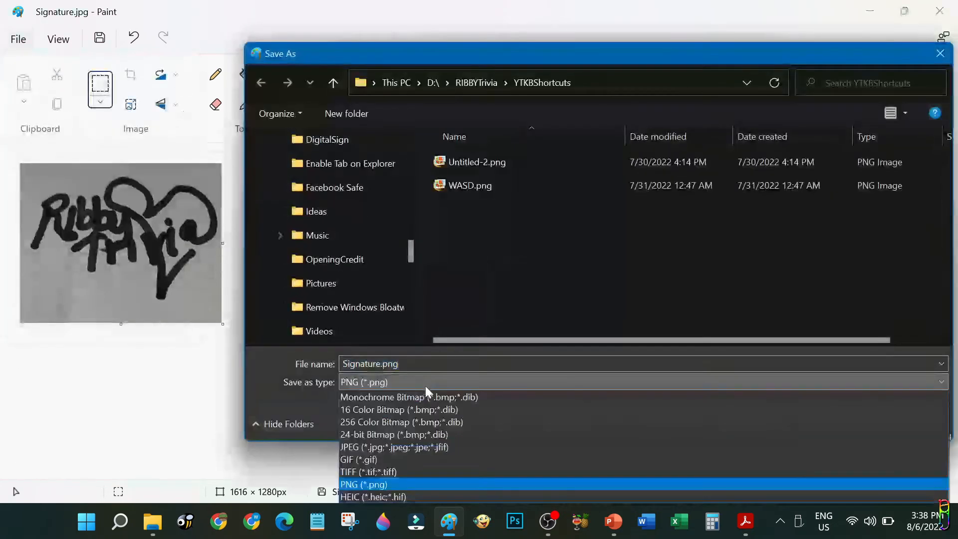
- Save the signature photo from Paint as a monochrome bitmap, Signature.bmp
{"action": "left_click", "coordinate": [382, 396]}
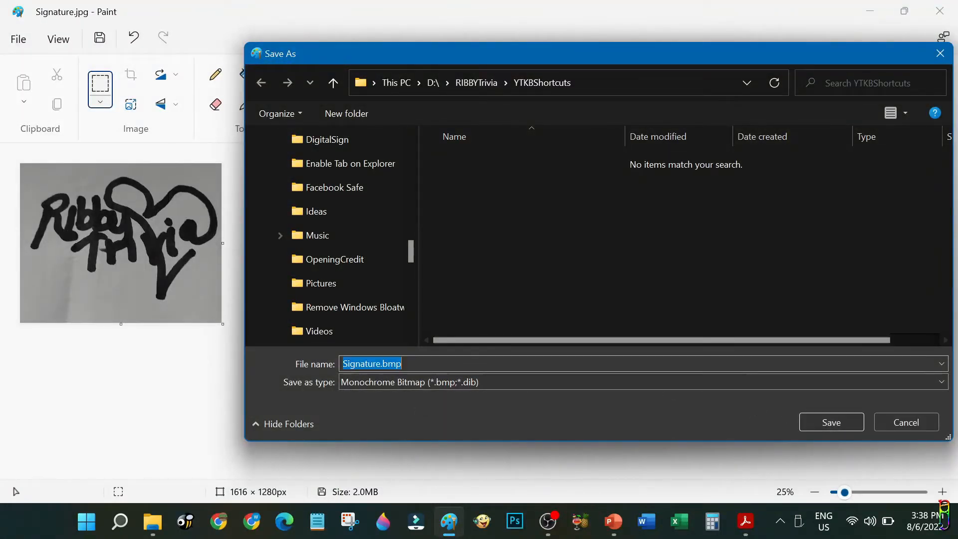
{"action": "left_click", "coordinate": [830, 421]}
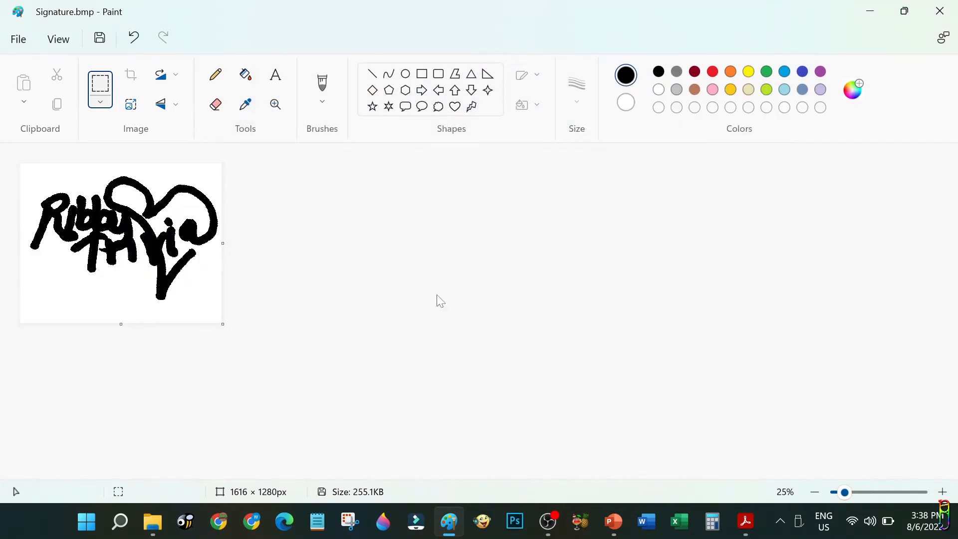
{"action": "mouse_move", "coordinate": [593, 293]}
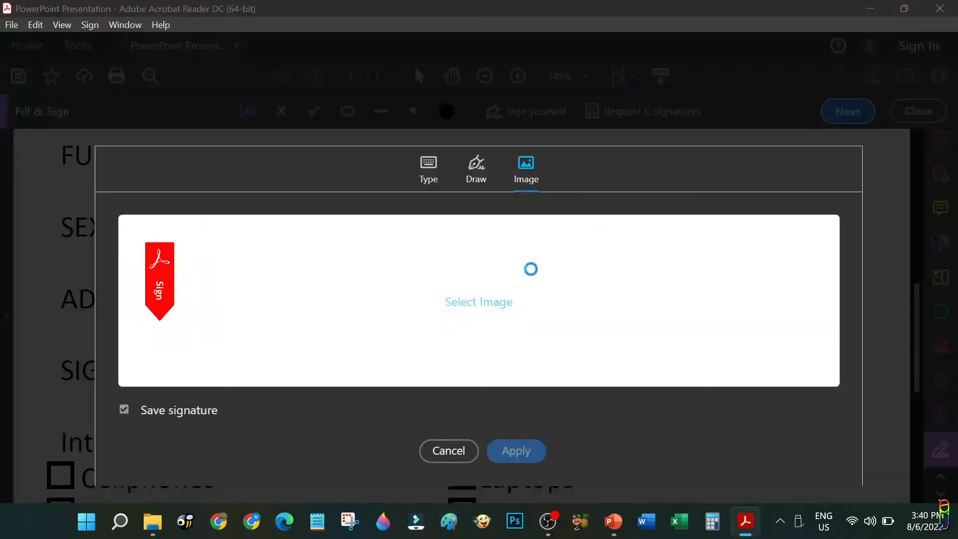
- Load Signature.bmp as the signature image, previewing as a solid black box
{"action": "left_click", "coordinate": [478, 302]}
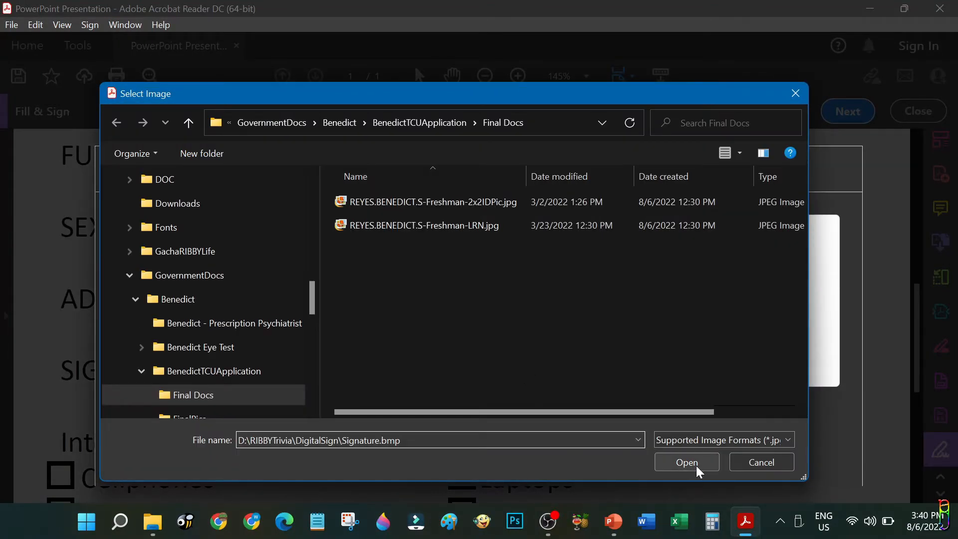
{"action": "left_click", "coordinate": [685, 462]}
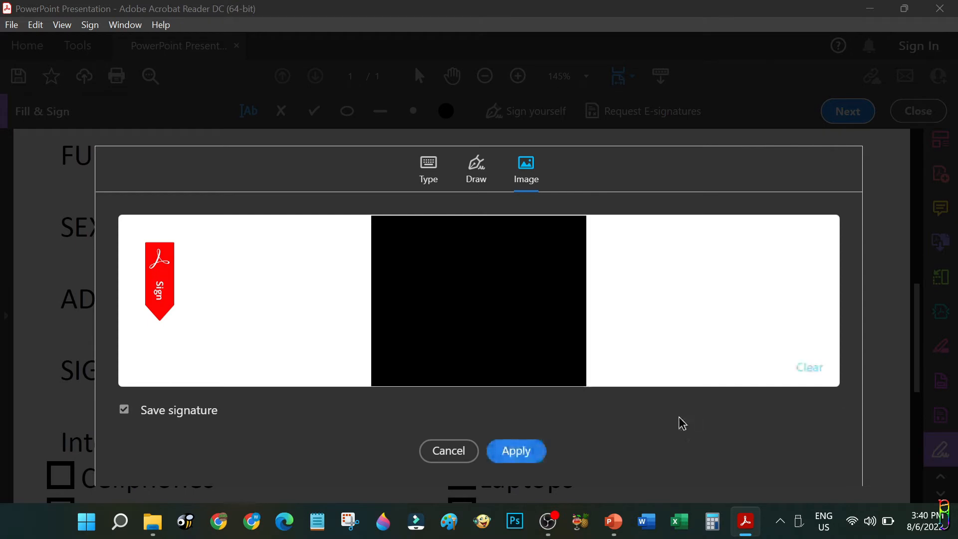
{"action": "mouse_move", "coordinate": [543, 402]}
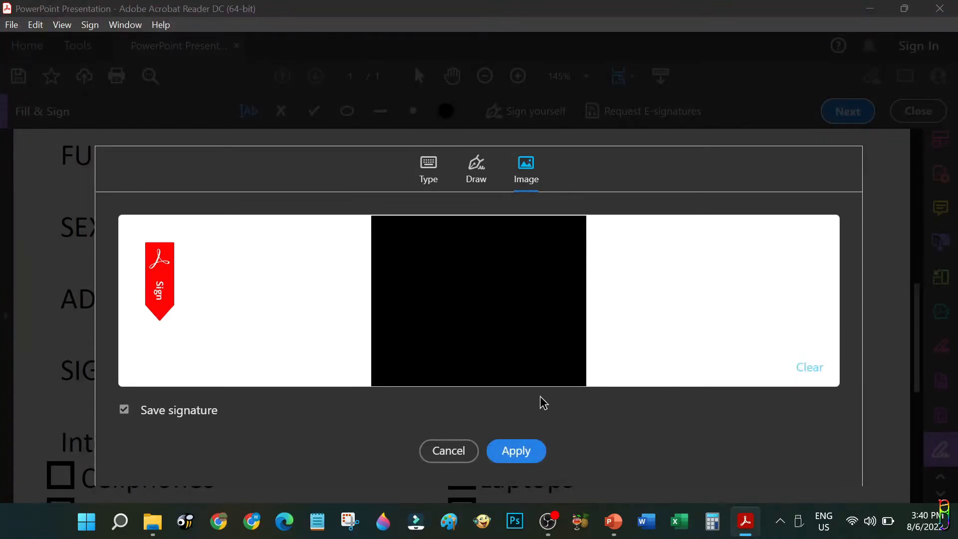
{"action": "mouse_move", "coordinate": [316, 521]}
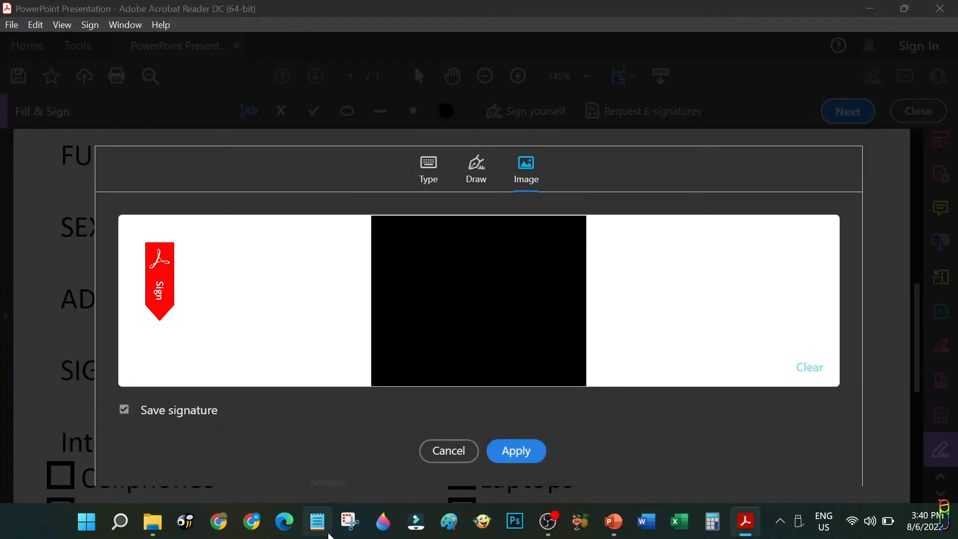
{"action": "mouse_move", "coordinate": [448, 451]}
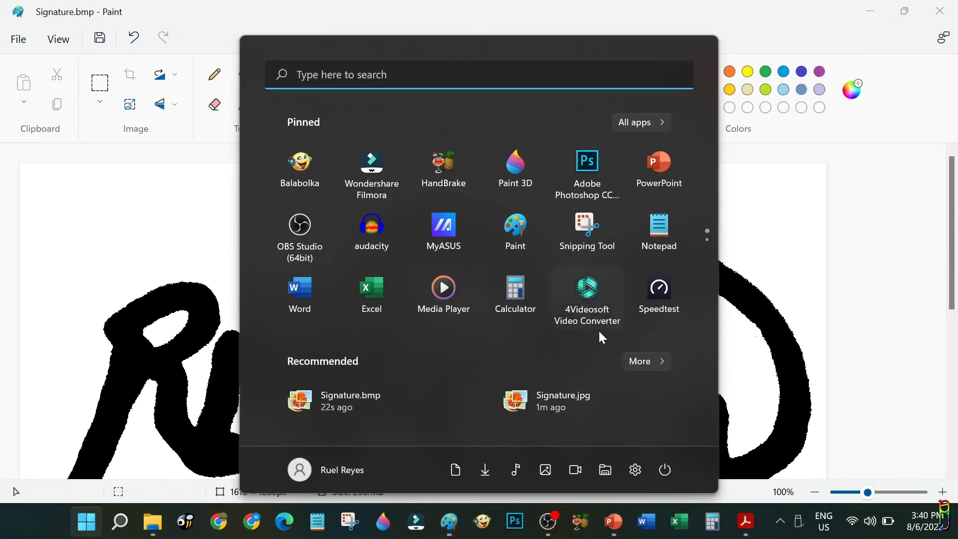
- Start a fresh Paint window and save the black-and-white signature as a PNG
{"action": "left_click", "coordinate": [514, 231]}
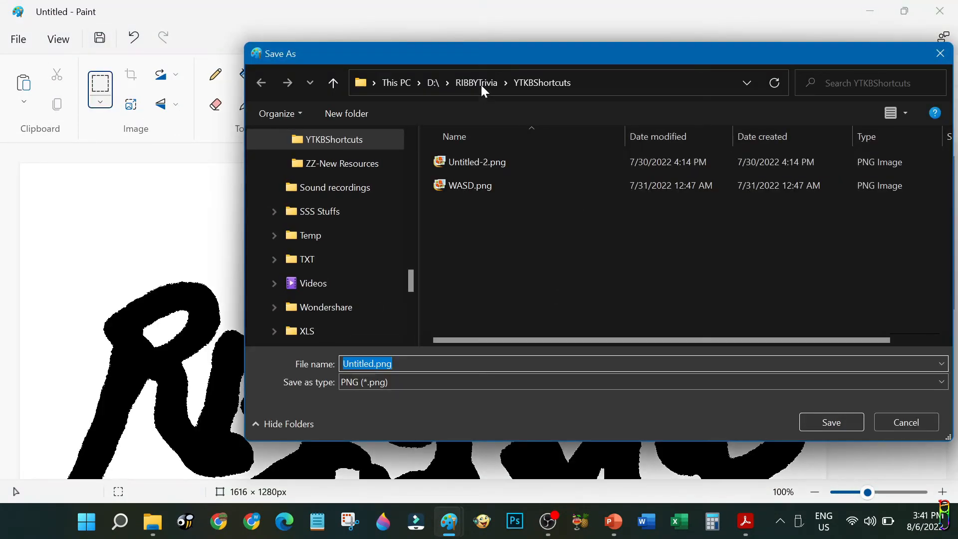
{"action": "type", "text": "Si"}
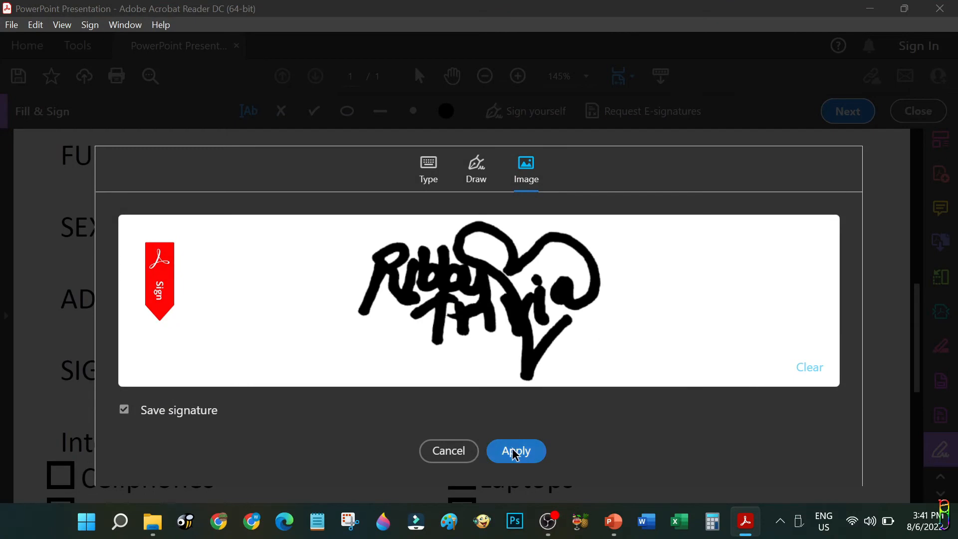
- Apply the PNG signature and place it on the form's SIGNATURE line, enlarged
{"action": "left_click", "coordinate": [515, 450]}
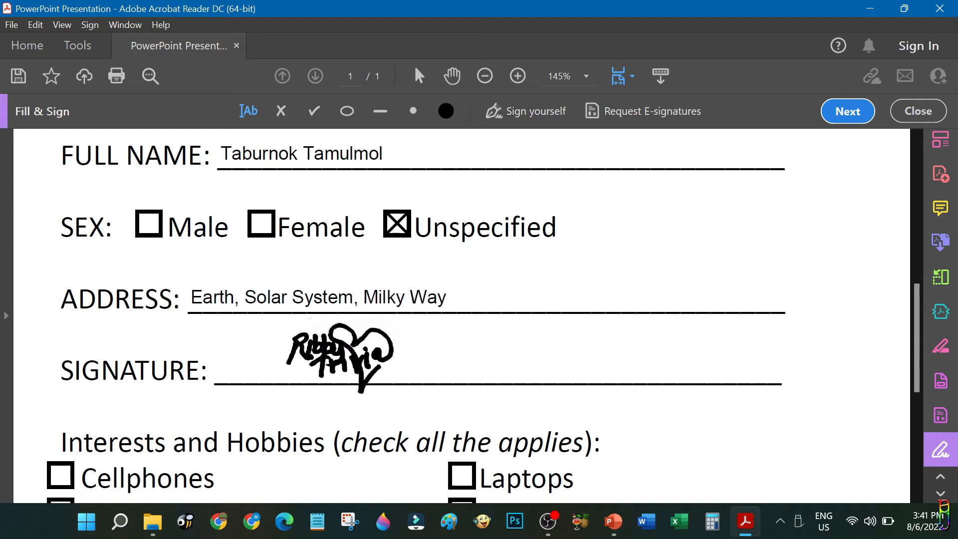
{"action": "left_click", "coordinate": [331, 357]}
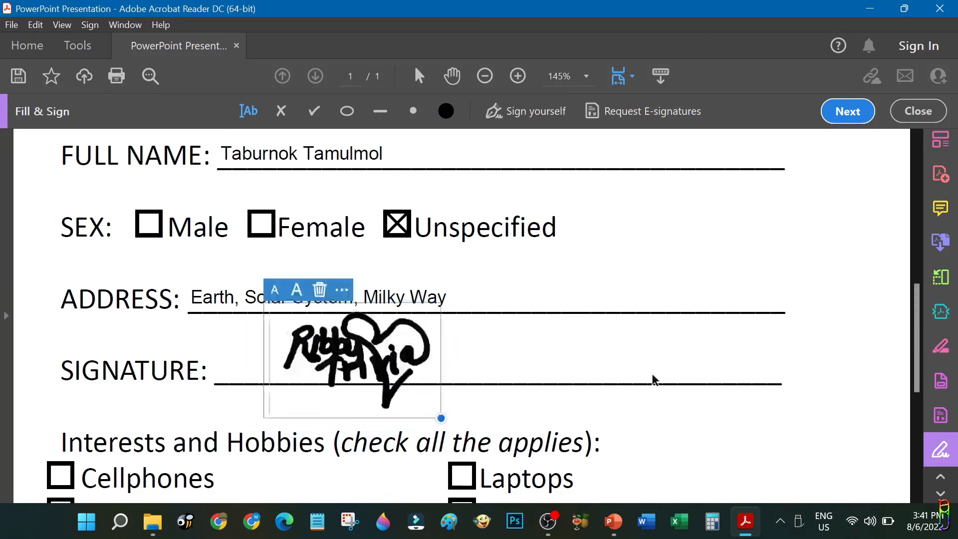
{"action": "scroll", "scroll_direction": "down", "scroll_amount": 3}
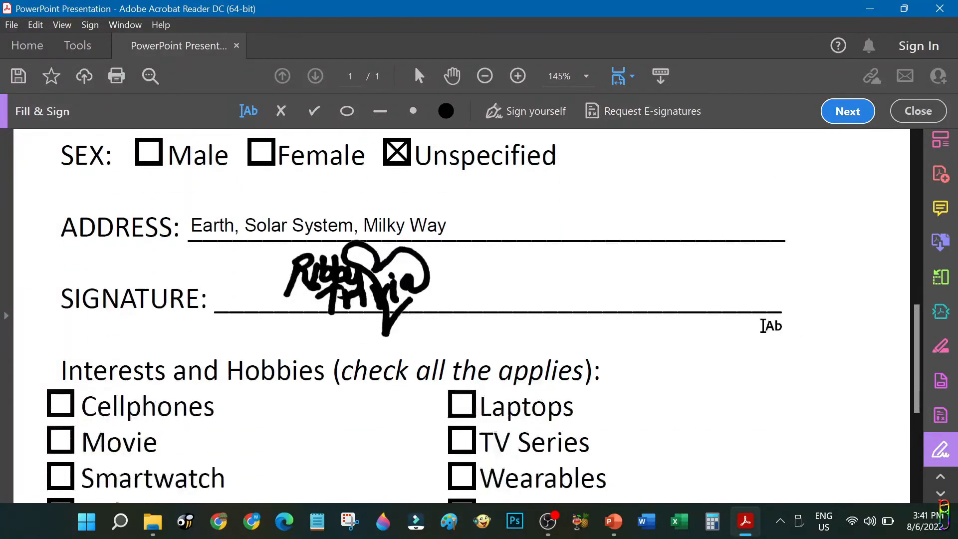
- Tick the seven interest boxes through Hardware Hacks & Tips with the checkmark tool
{"action": "scroll", "scroll_direction": "down", "scroll_amount": 3}
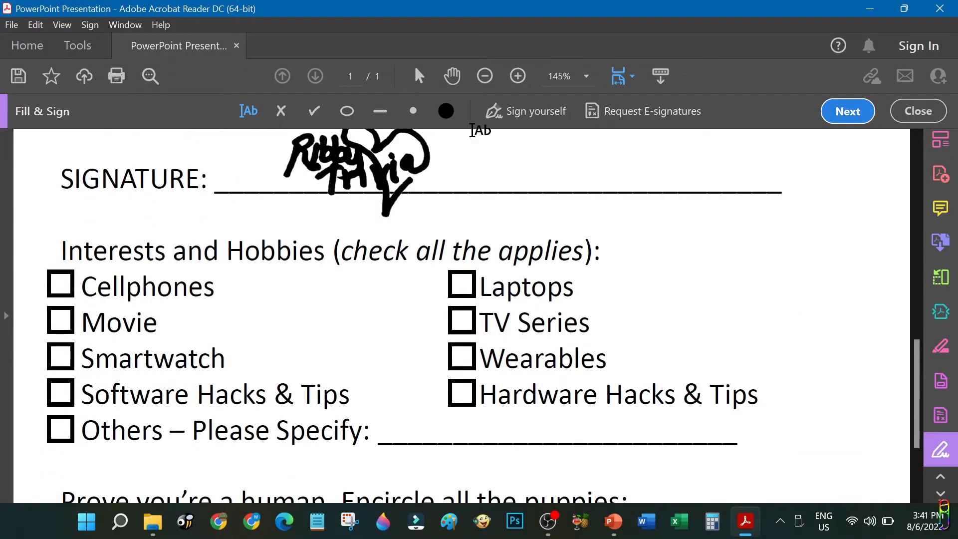
{"action": "left_click", "coordinate": [60, 285]}
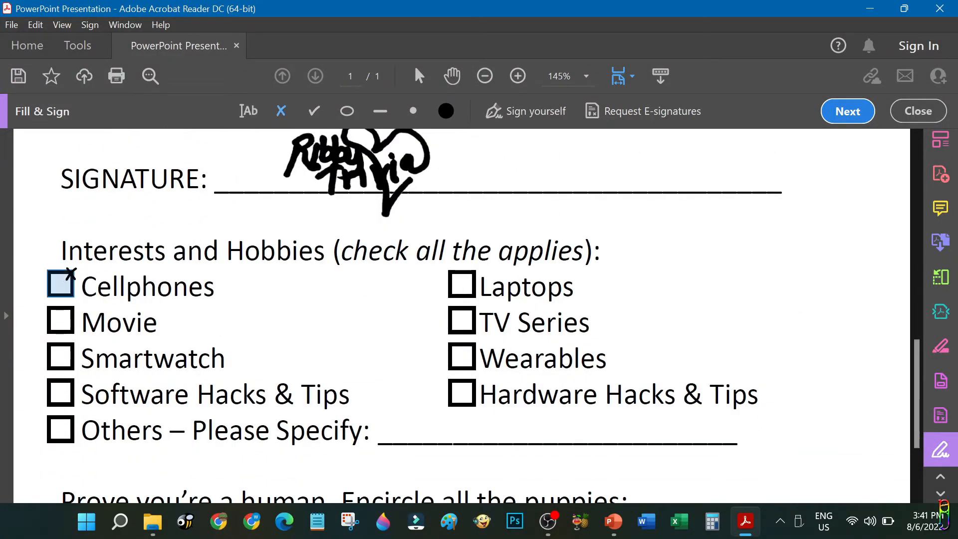
{"action": "left_click", "coordinate": [58, 282]}
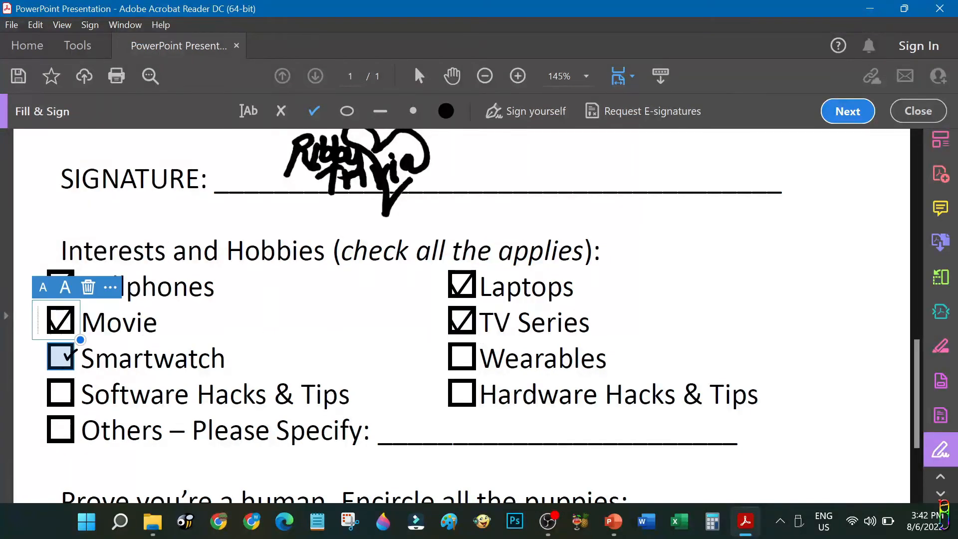
{"action": "left_click", "coordinate": [59, 394]}
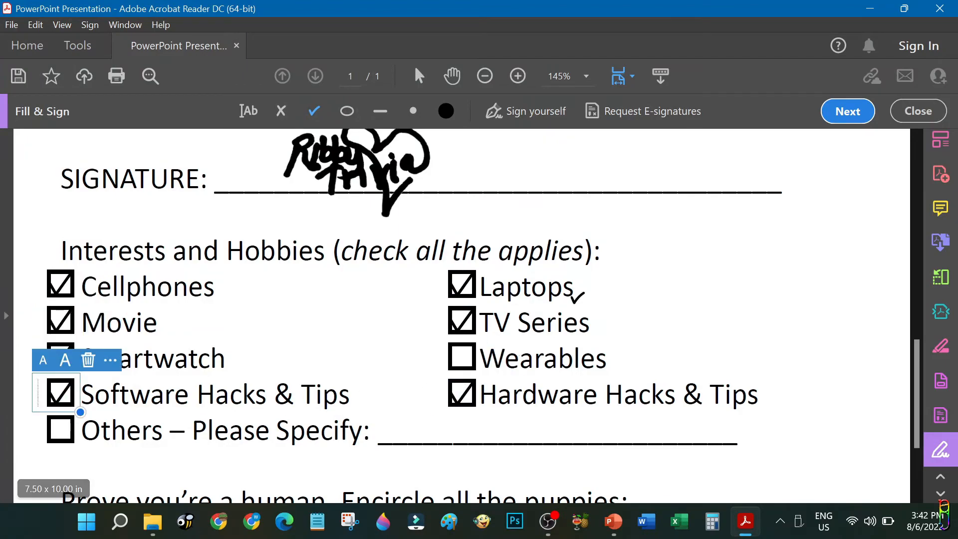
{"action": "scroll", "scroll_direction": "down", "scroll_amount": 3}
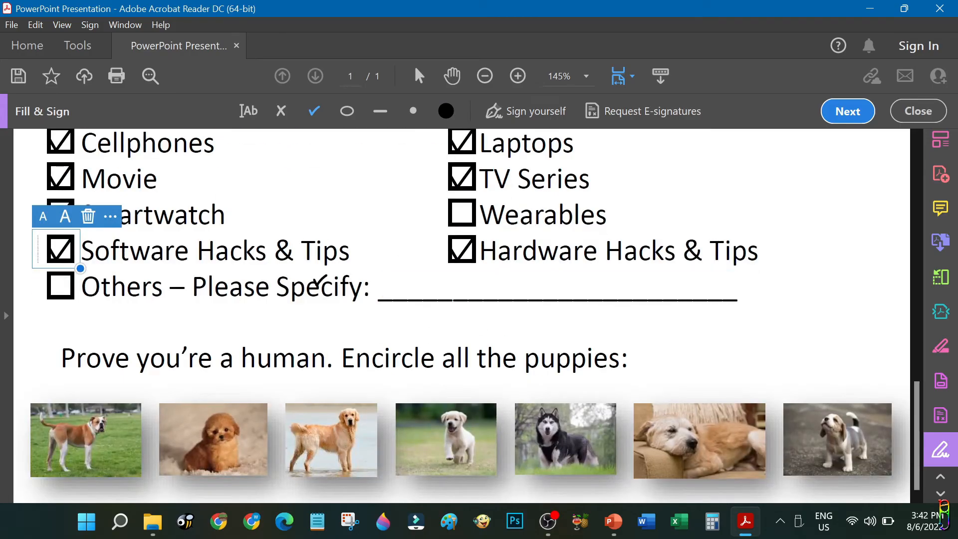
- Draw a circle around the last puppy photo so all three are encircled
{"action": "left_click", "coordinate": [346, 111]}
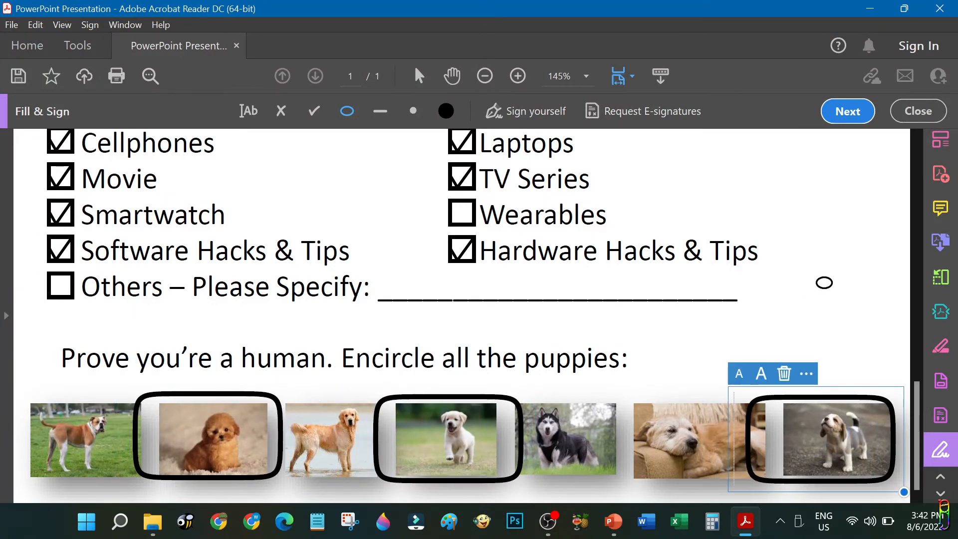
{"action": "left_click", "coordinate": [791, 221]}
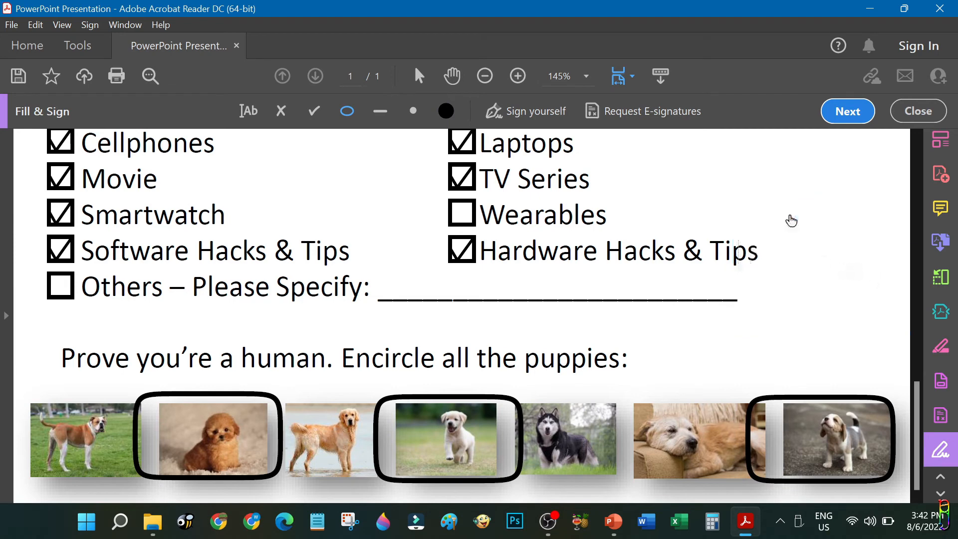
{"action": "mouse_move", "coordinate": [903, 100]}
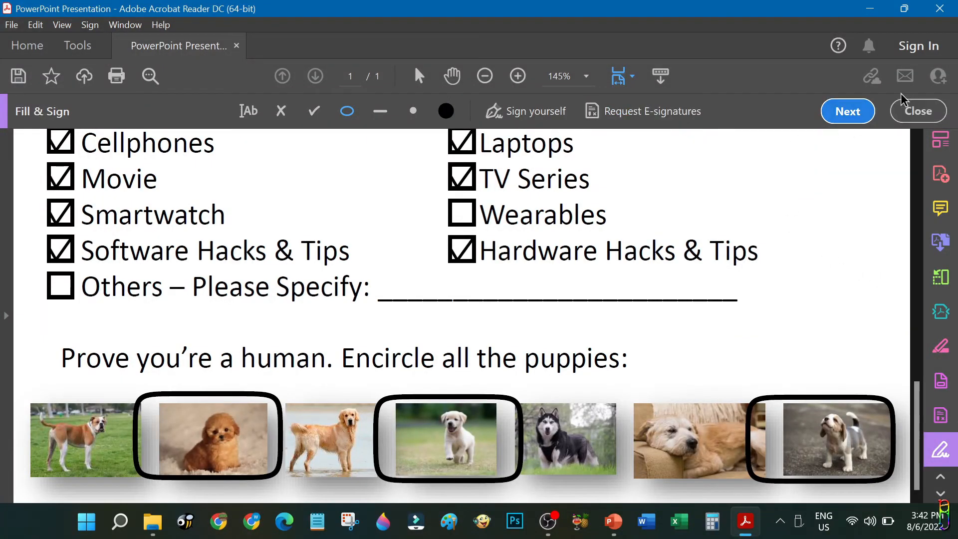
{"action": "mouse_move", "coordinate": [578, 125]}
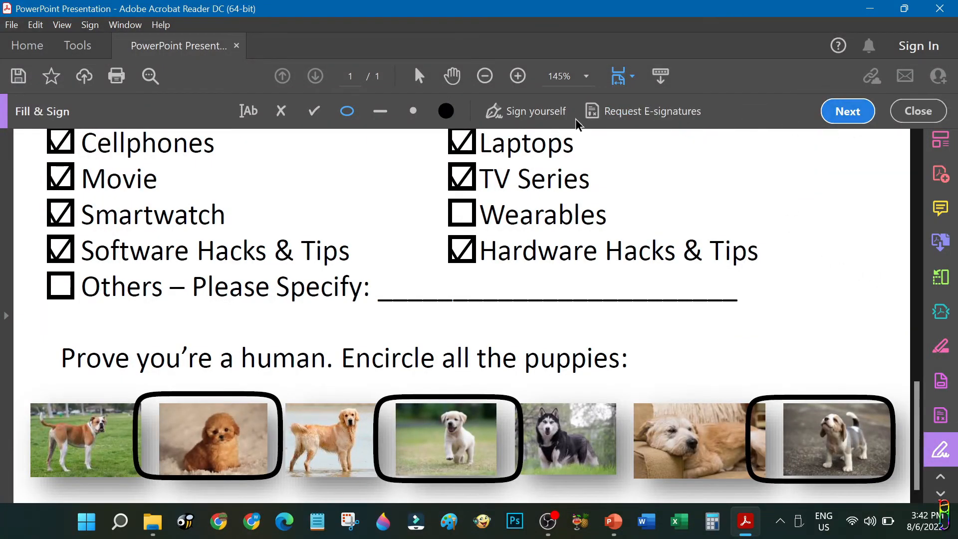
{"action": "mouse_move", "coordinate": [918, 111]}
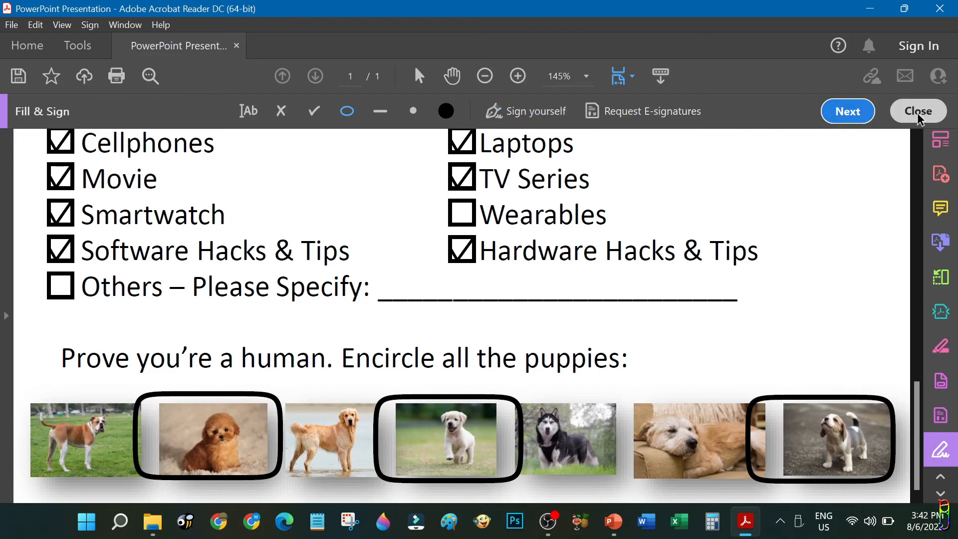
- Exit Fill & Sign and start saving the completed form under a new name
{"action": "left_click", "coordinate": [918, 111]}
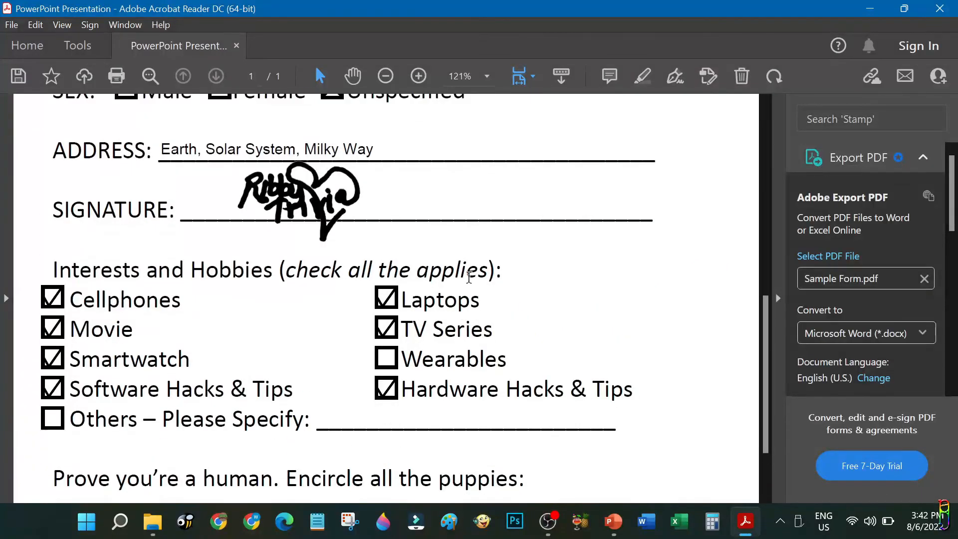
{"action": "scroll", "scroll_direction": "up", "scroll_amount": 3}
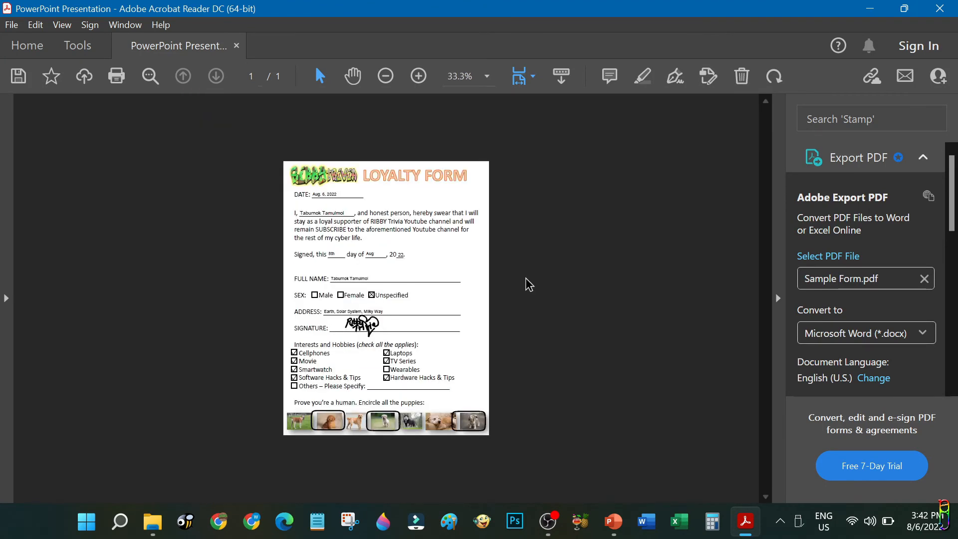
{"action": "left_click", "coordinate": [10, 24]}
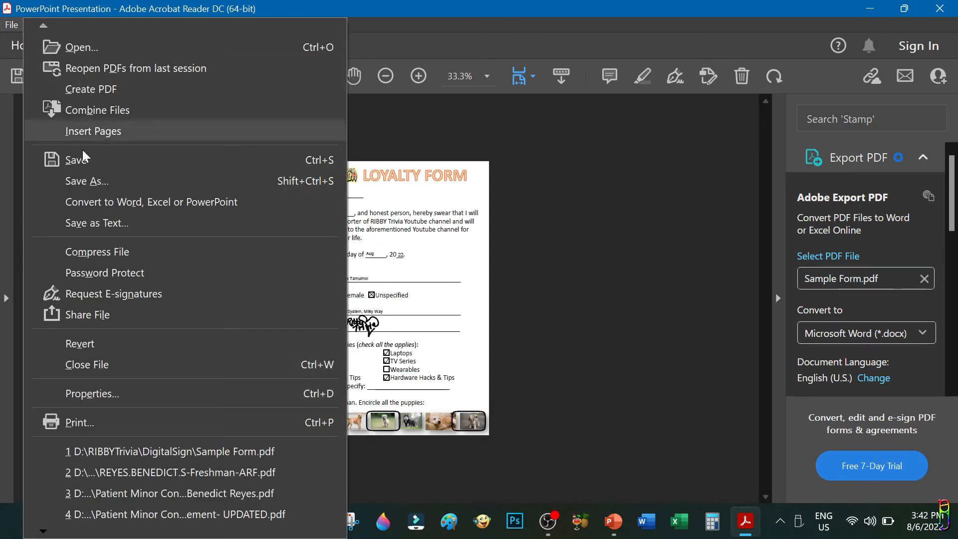
{"action": "left_click", "coordinate": [87, 180]}
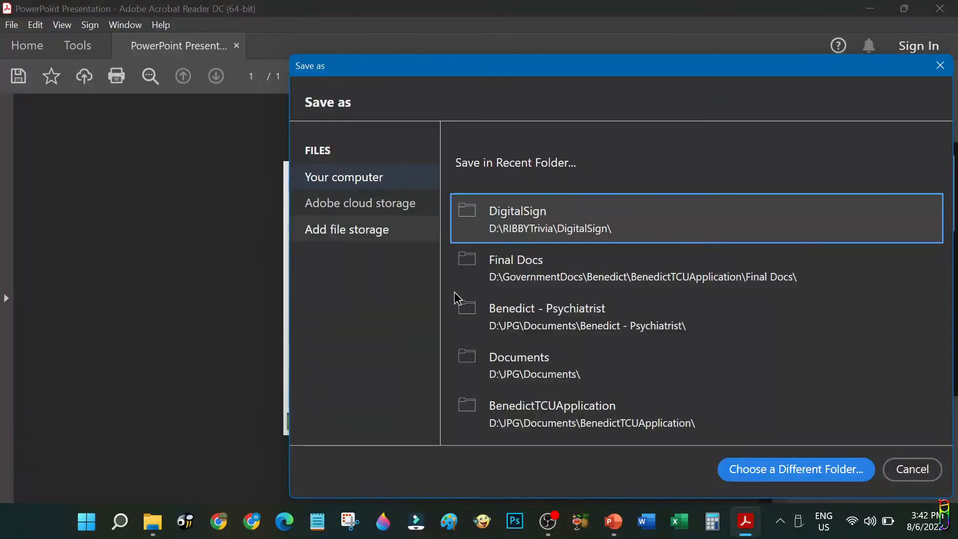
- Save into the DigitalSign folder as Sample Form - Filled up and sing.pdf
{"action": "left_click", "coordinate": [795, 469]}
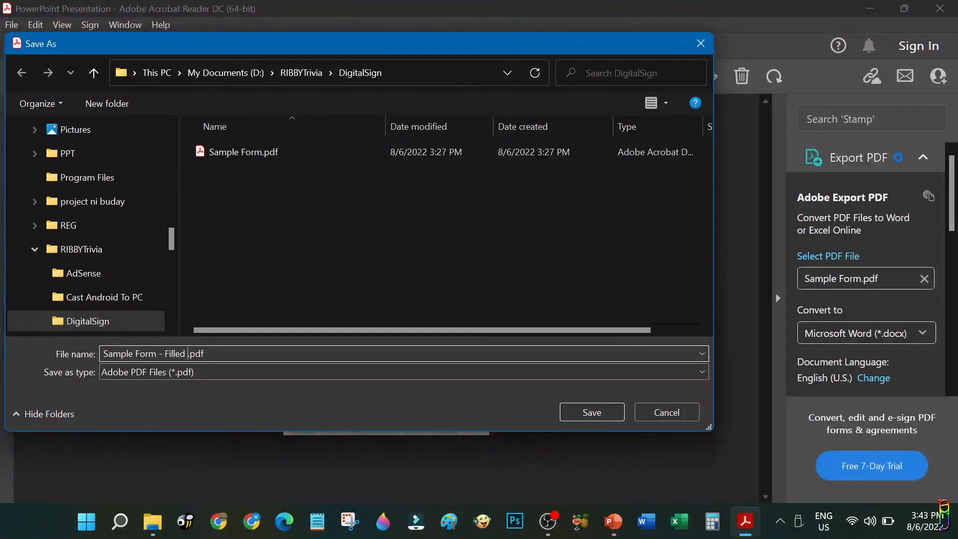
{"action": "type", "text": "up and sing"}
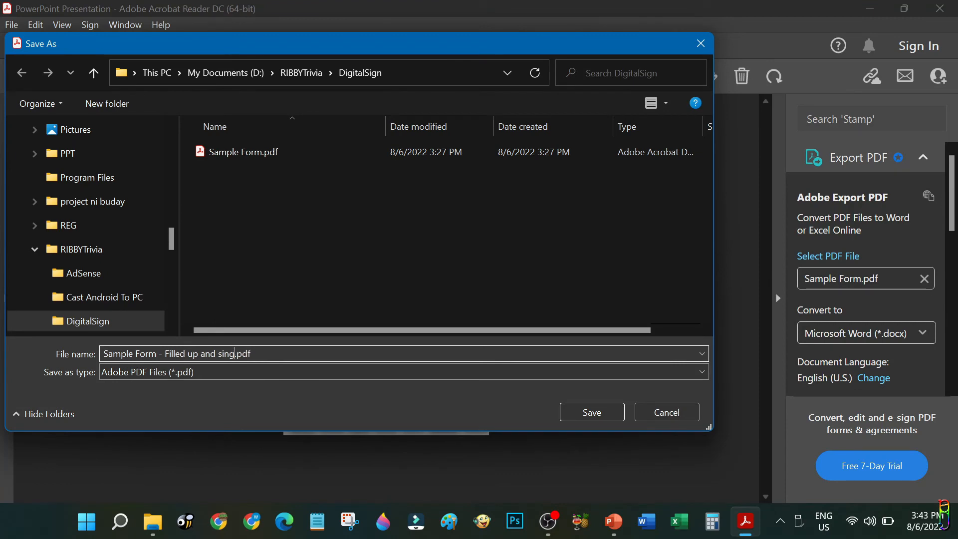
{"action": "left_click", "coordinate": [589, 412]}
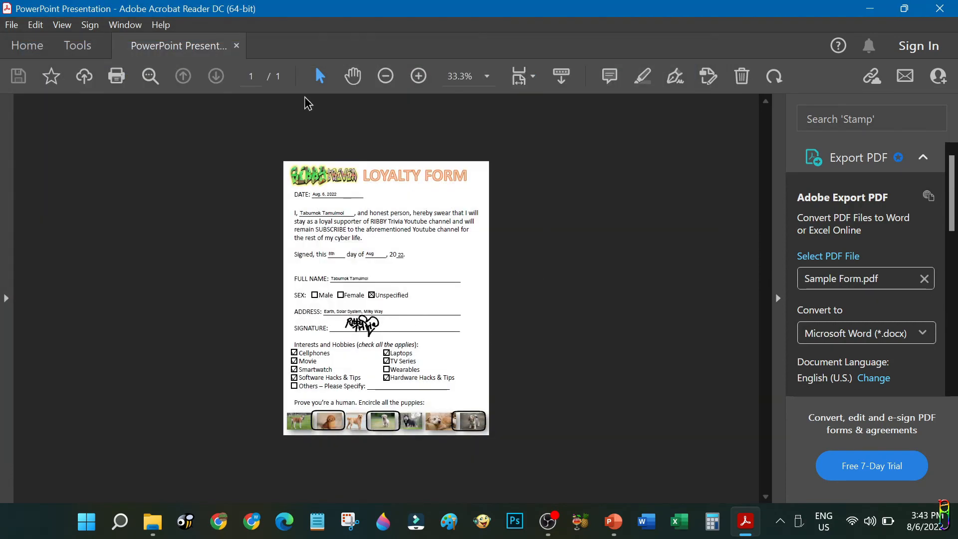
- Open the original Sample Form.pdf from the DigitalSign folder in Acrobat
{"action": "left_click", "coordinate": [151, 521]}
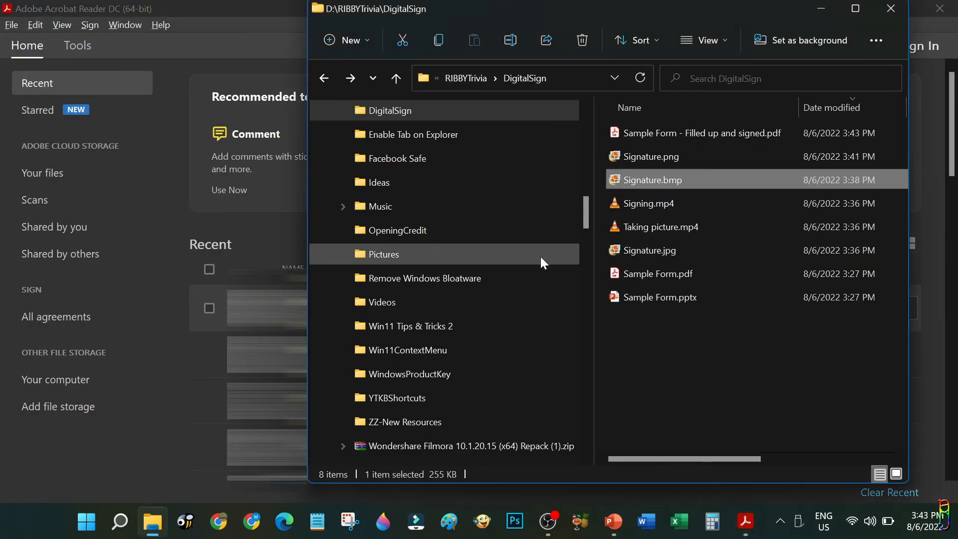
{"action": "left_click", "coordinate": [657, 273]}
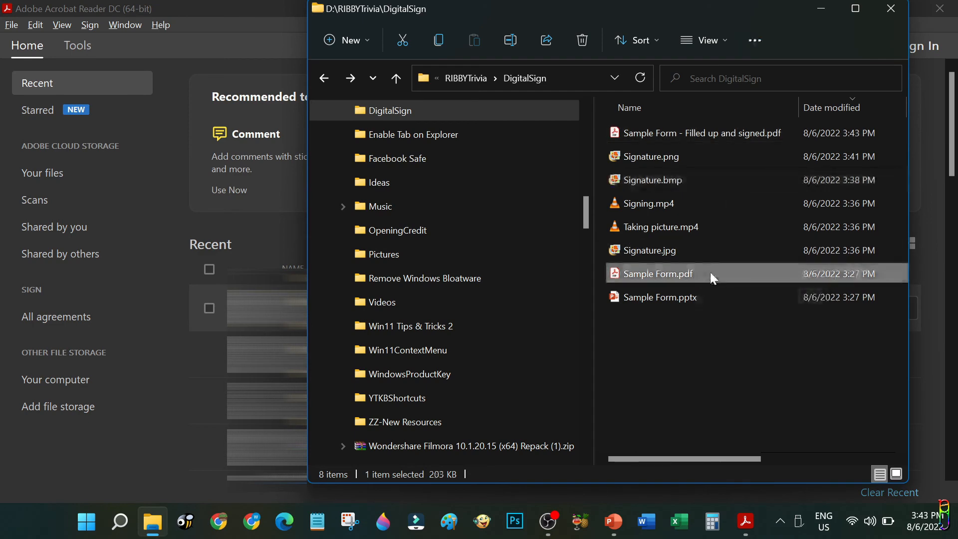
{"action": "double_click", "coordinate": [657, 274]}
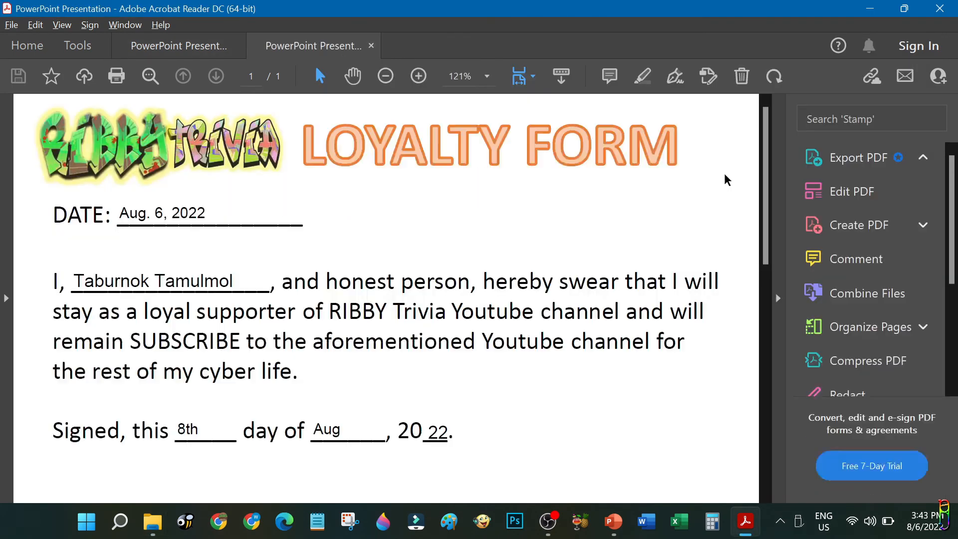
- Zoom out on the filled form and flip between the blank original and filled copy
{"action": "left_click", "coordinate": [384, 76]}
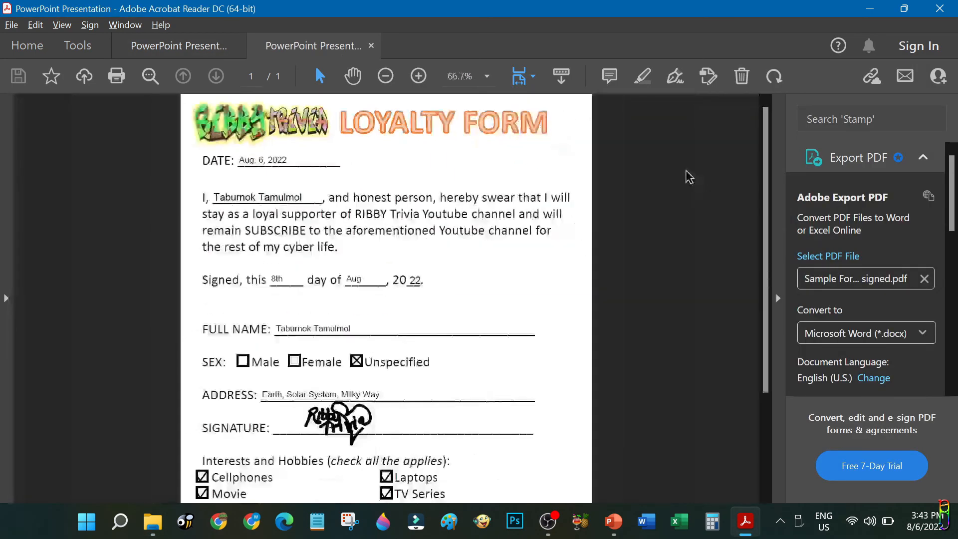
{"action": "left_click", "coordinate": [385, 75]}
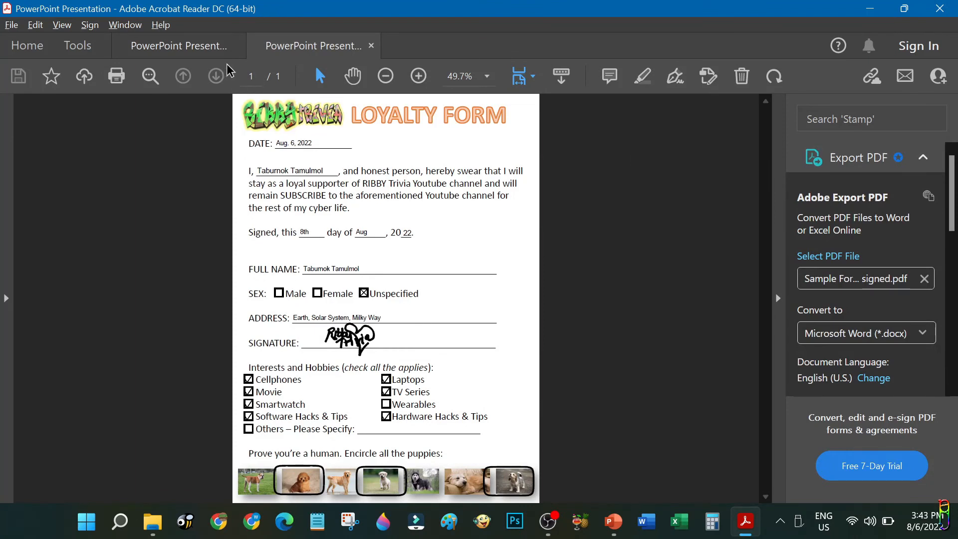
{"action": "left_click", "coordinate": [313, 46]}
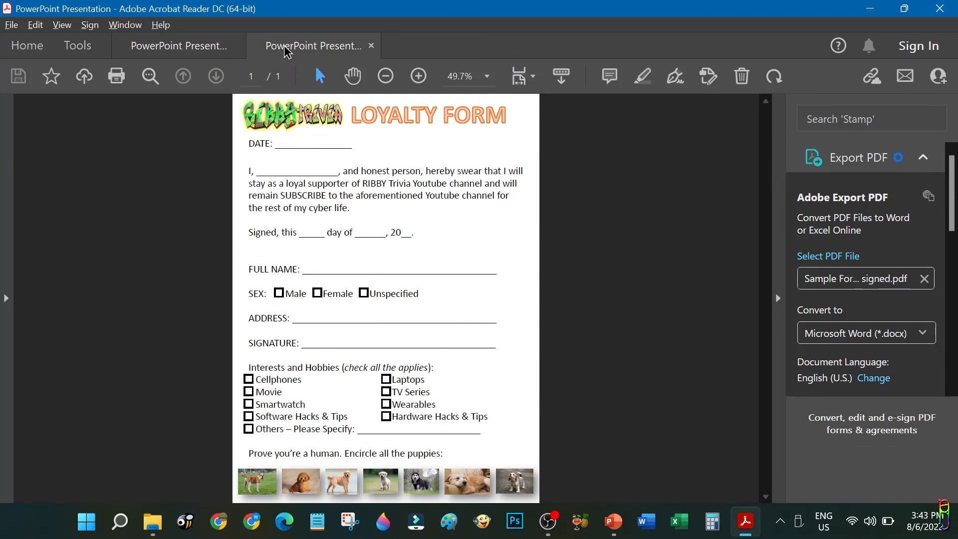
{"action": "left_click", "coordinate": [177, 45]}
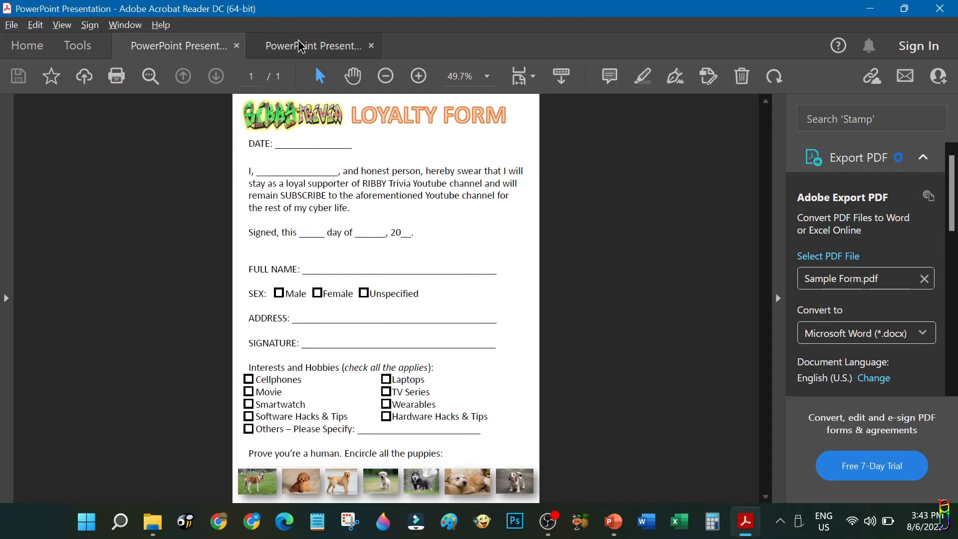
{"action": "left_click", "coordinate": [314, 46]}
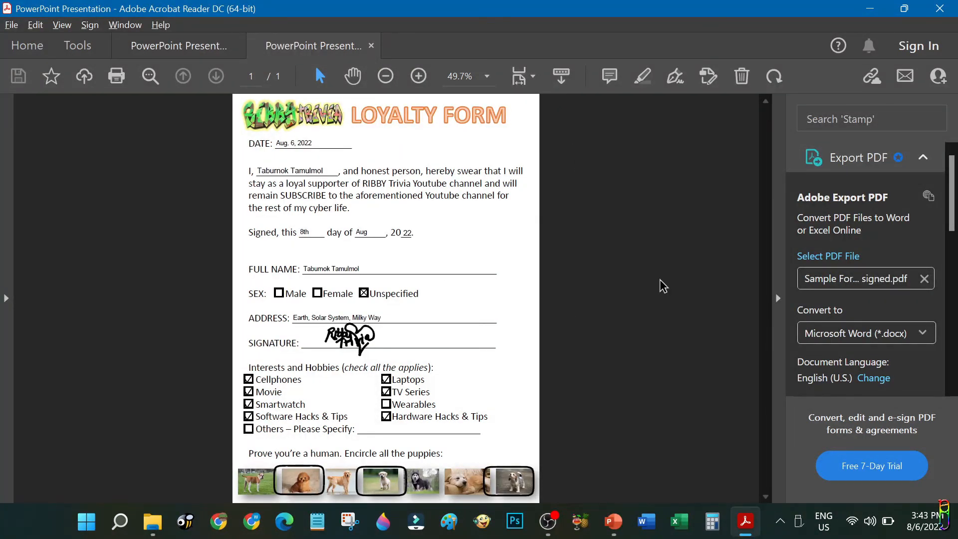
{"action": "left_click", "coordinate": [179, 45]}
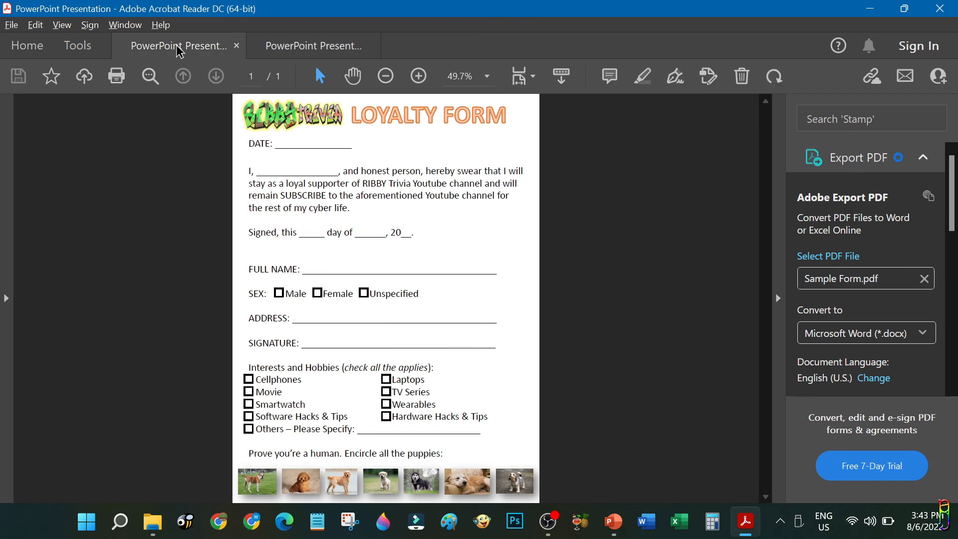
{"action": "left_click", "coordinate": [312, 45]}
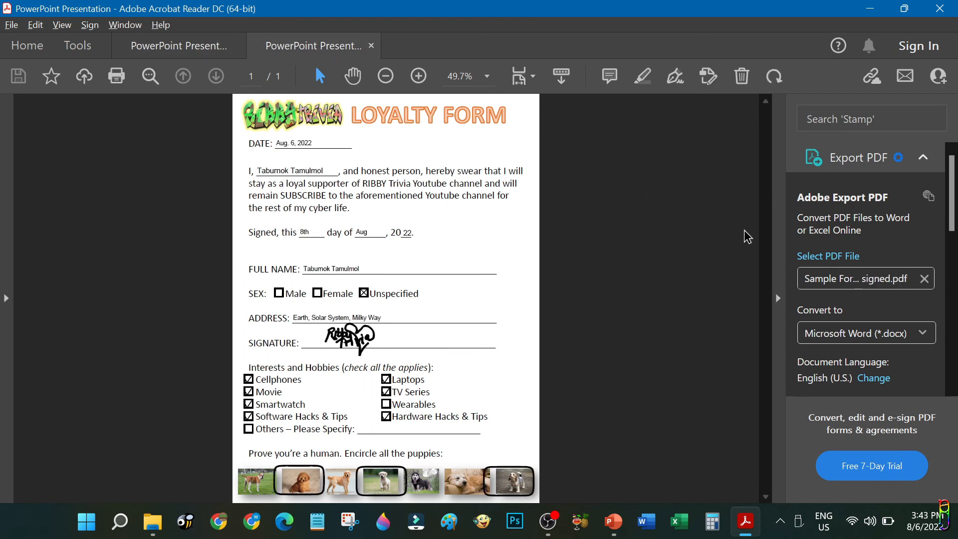
{"action": "mouse_move", "coordinate": [594, 295]}
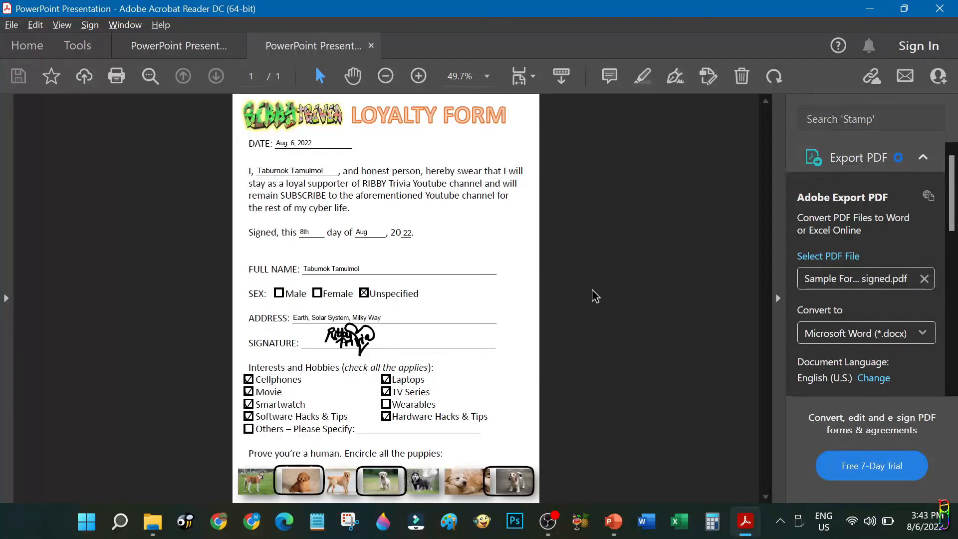
{"action": "mouse_move", "coordinate": [508, 305]}
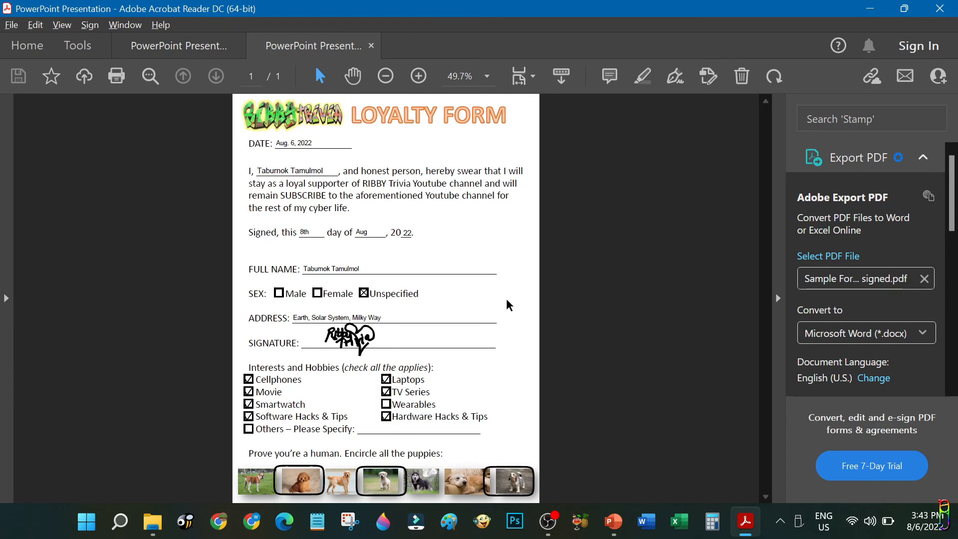
- Return to the blank original form and adjust zoom to view the whole page
{"action": "left_click", "coordinate": [178, 45]}
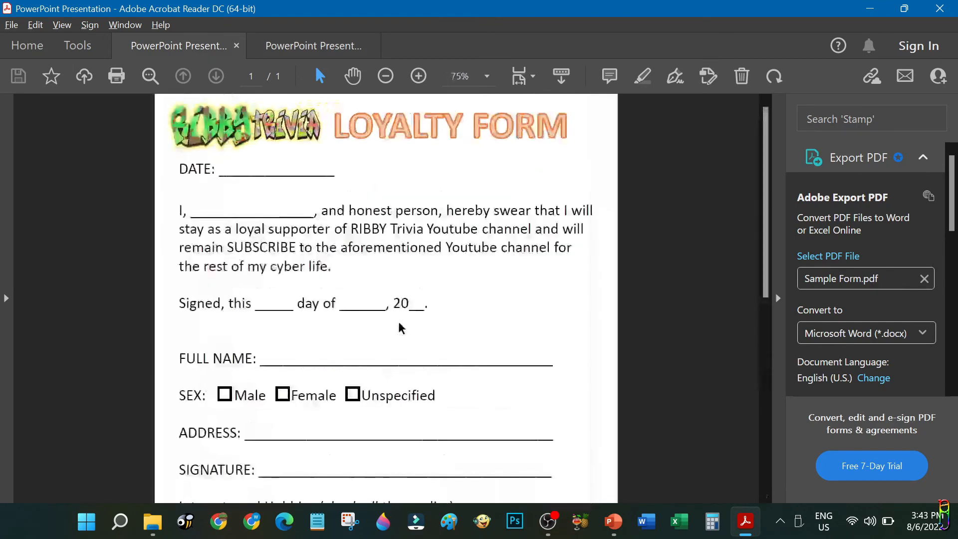
{"action": "left_click", "coordinate": [418, 76]}
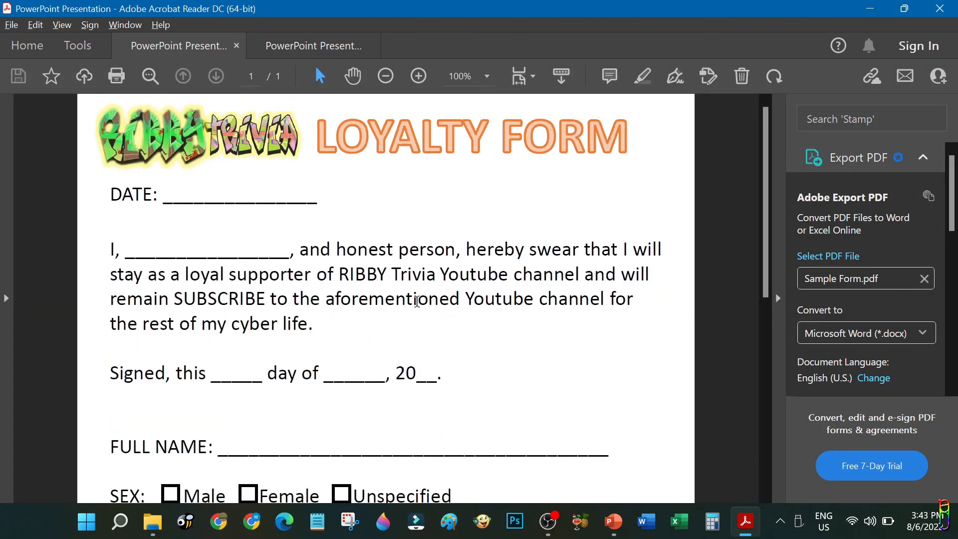
{"action": "left_click", "coordinate": [385, 76]}
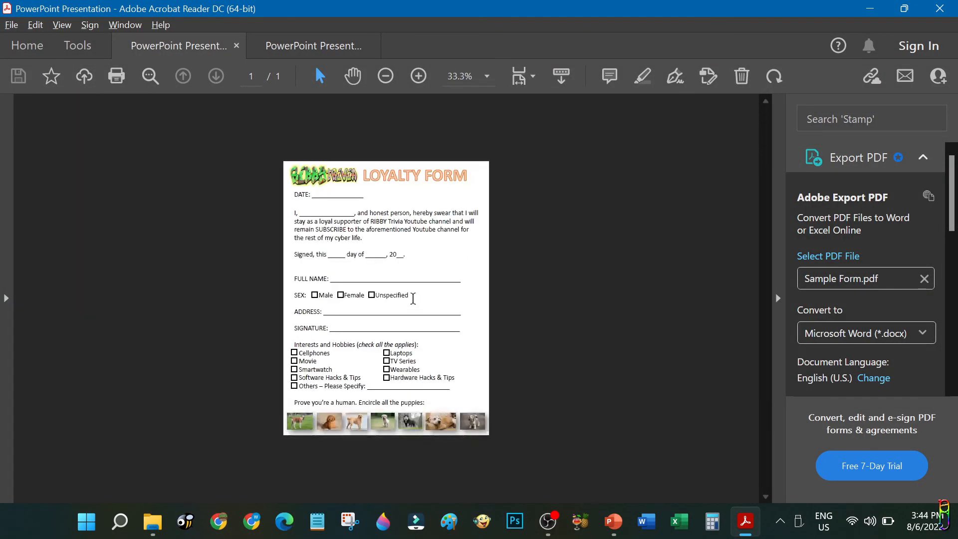
{"action": "left_click", "coordinate": [418, 76]}
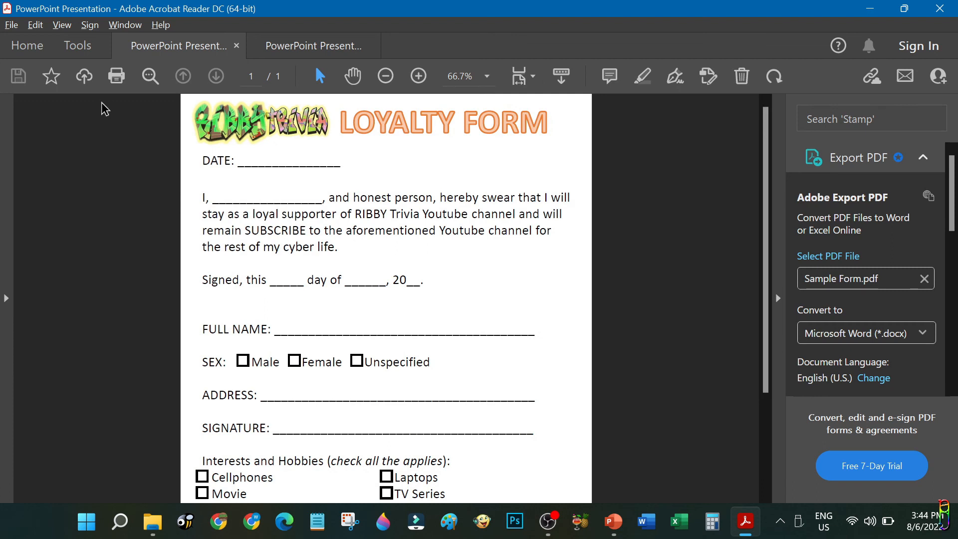